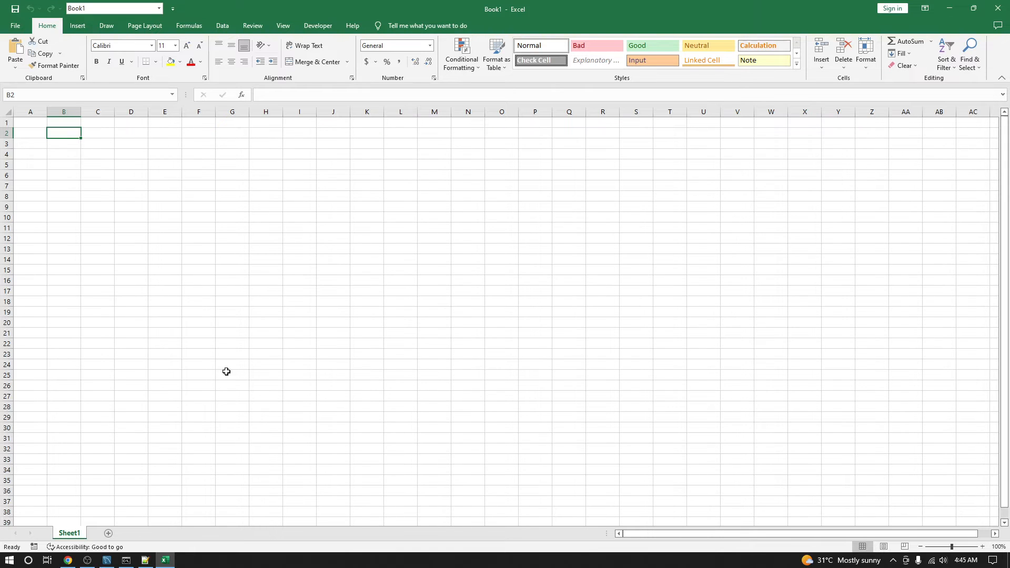
{"action": "mouse_move", "coordinate": [79, 523]}
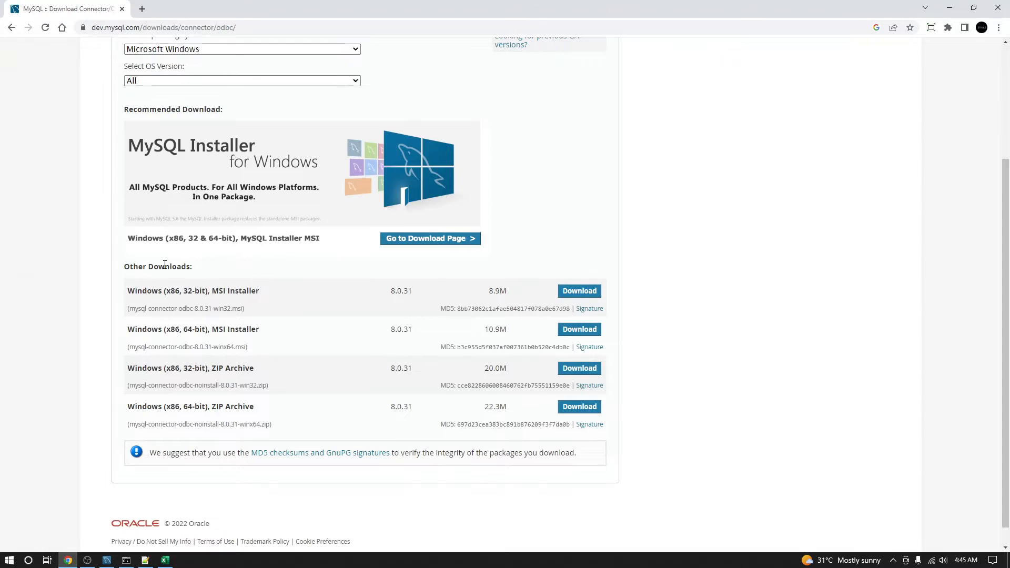
{"action": "mouse_move", "coordinate": [125, 298]}
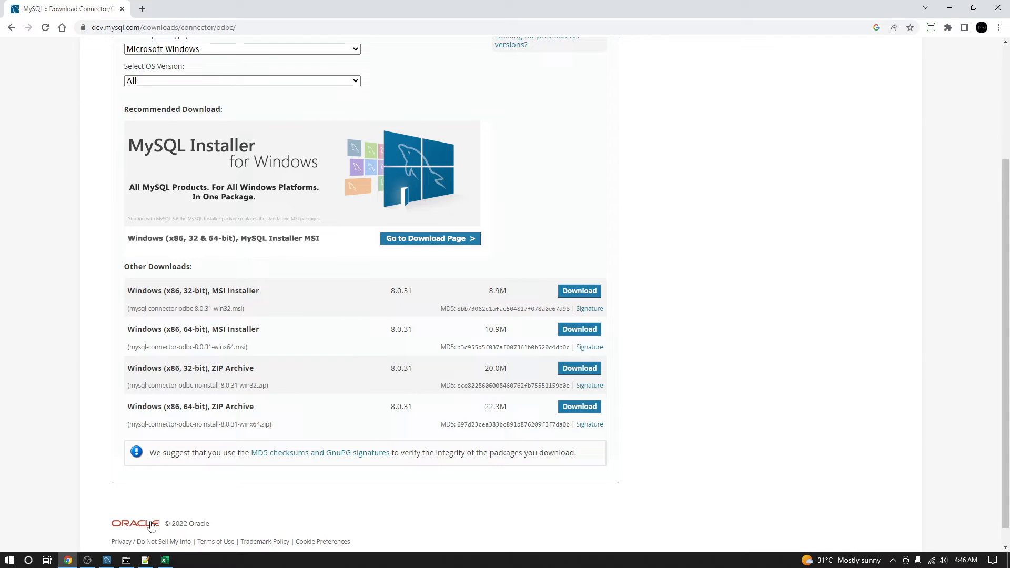
Return from Chrome to the blank Book1 workbook and bring up the VBA editor (Alt+F11)
{"action": "left_click", "coordinate": [165, 559]}
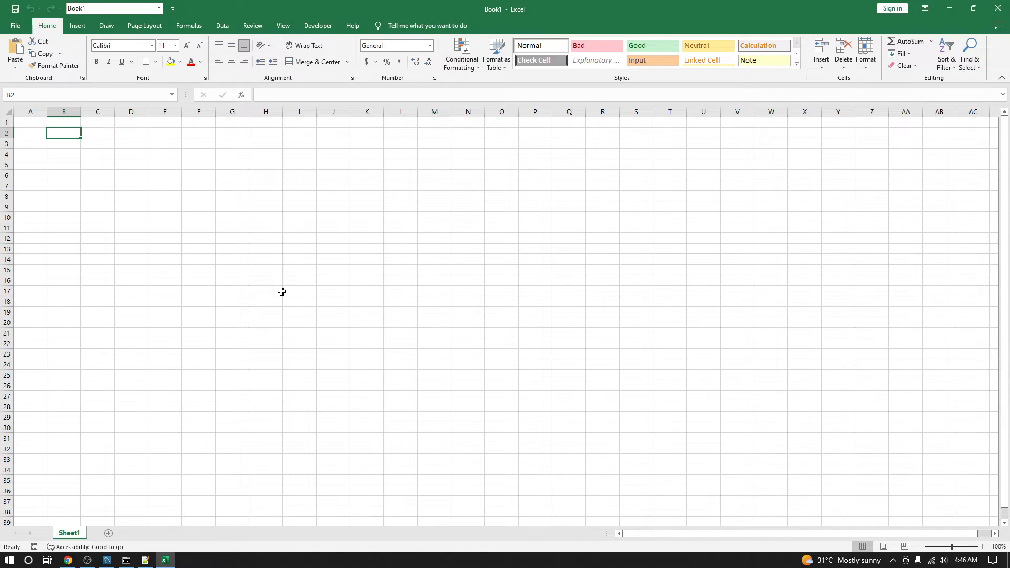
{"action": "mouse_move", "coordinate": [277, 303]}
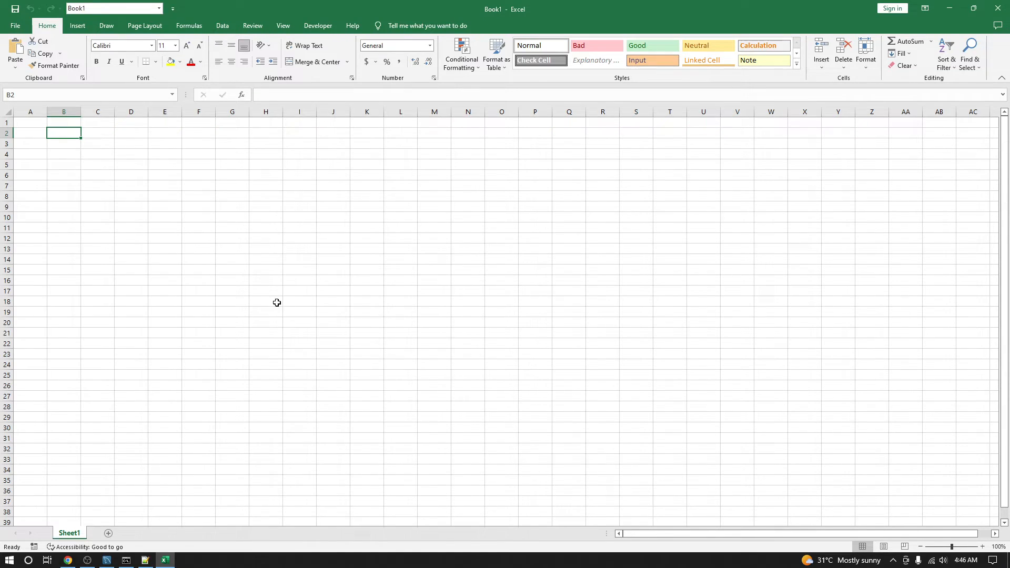
{"action": "key", "text": "Alt+F11"}
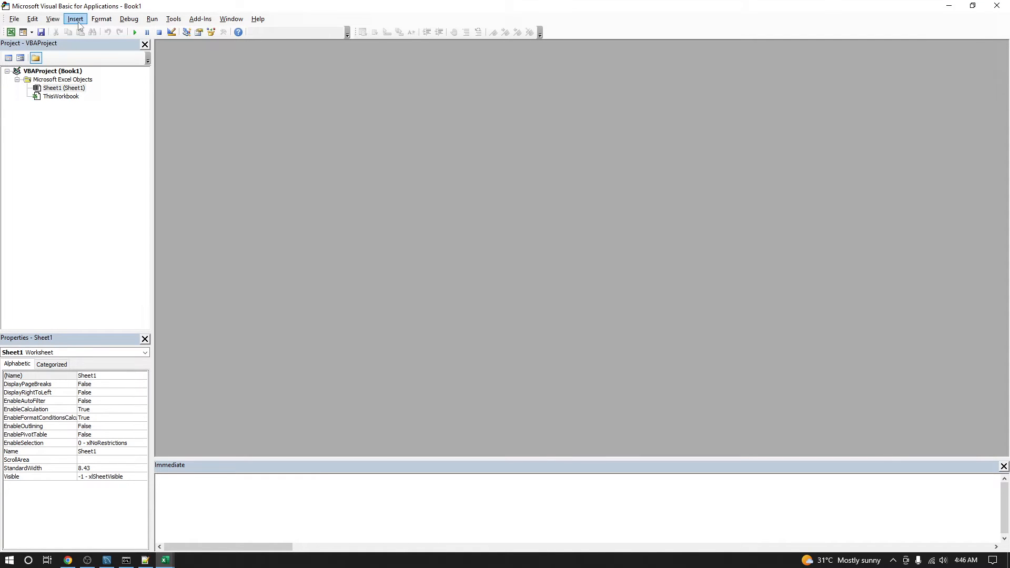
Add a new code module, Module1, to Book1's VBAProject via Insert > Module
{"action": "left_click", "coordinate": [75, 18]}
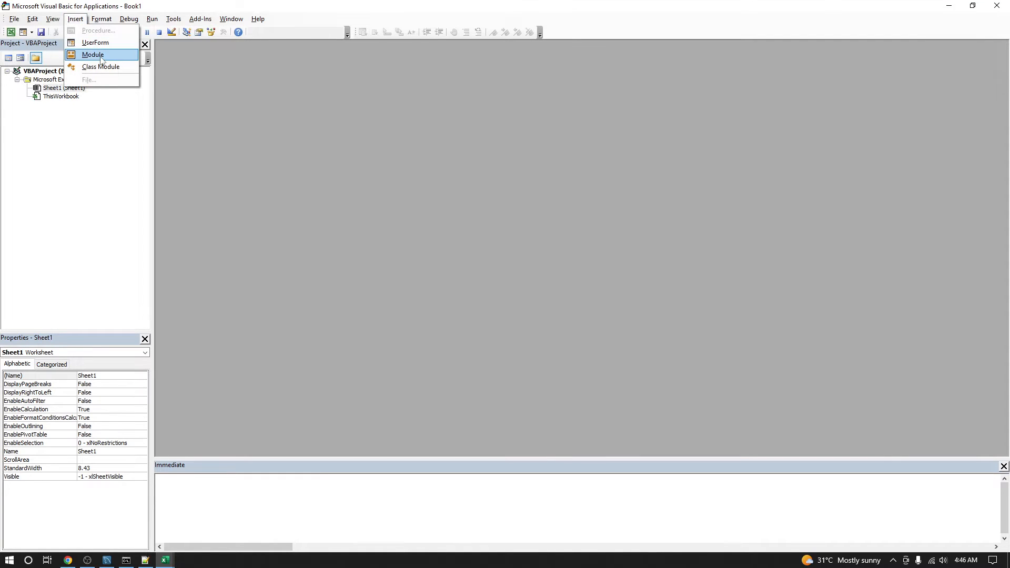
{"action": "left_click", "coordinate": [92, 55]}
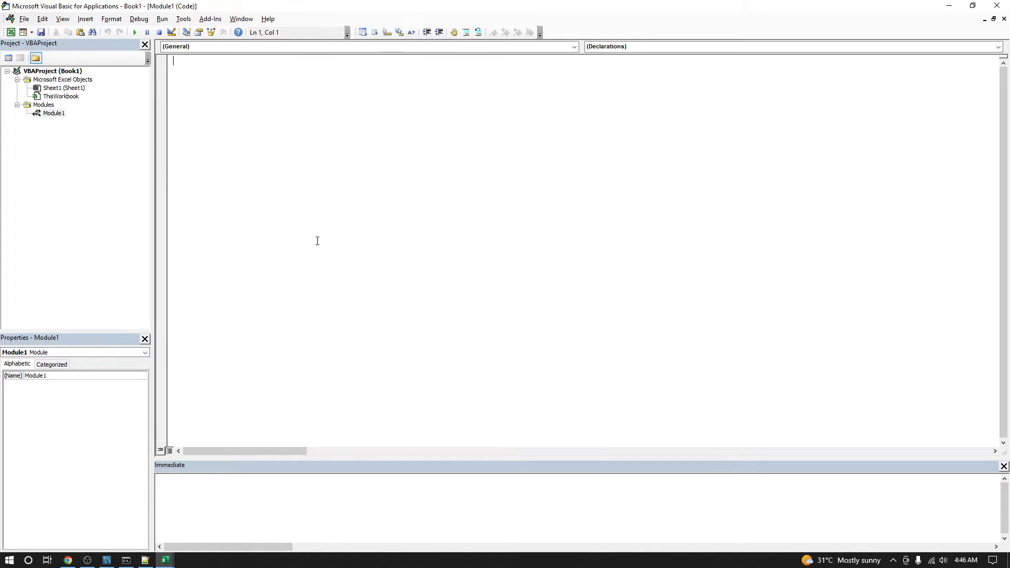
Write Sub connectToMySQL with Dim objCnn As Object and Dim objRs As Object
{"action": "type", "text": "sub connect_"}
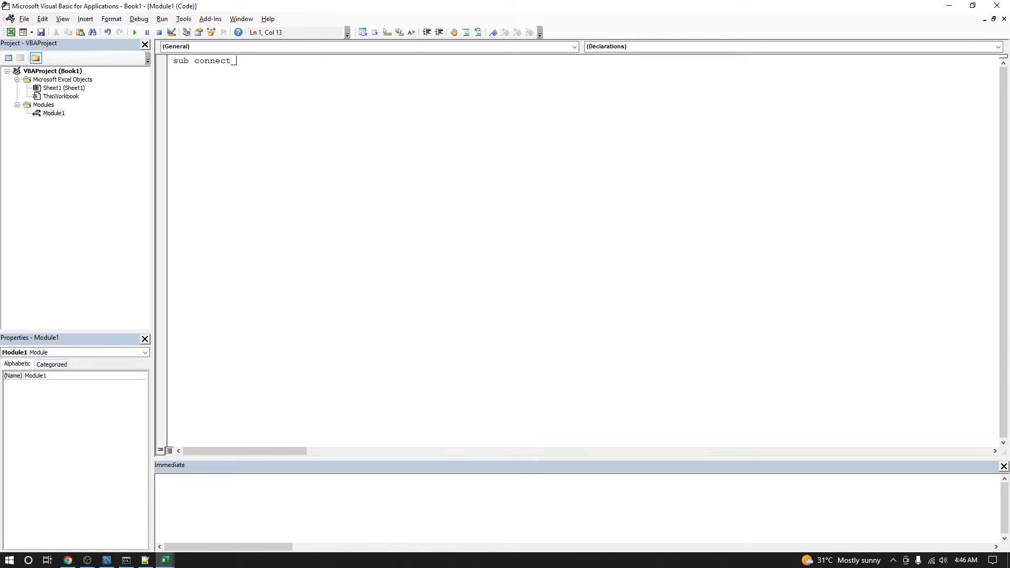
{"action": "type", "text": "To"}
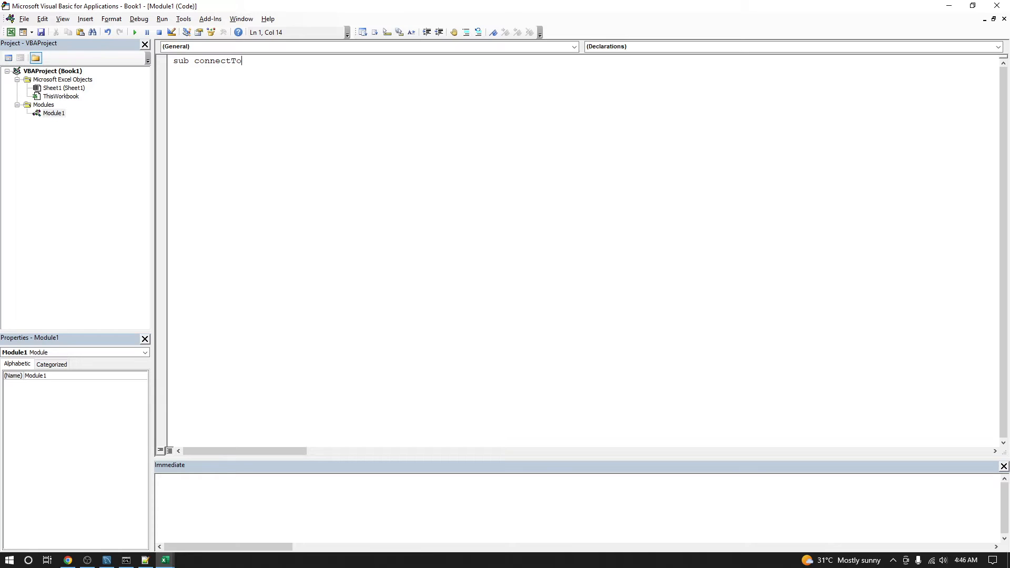
{"action": "type", "text": "MySQL("}
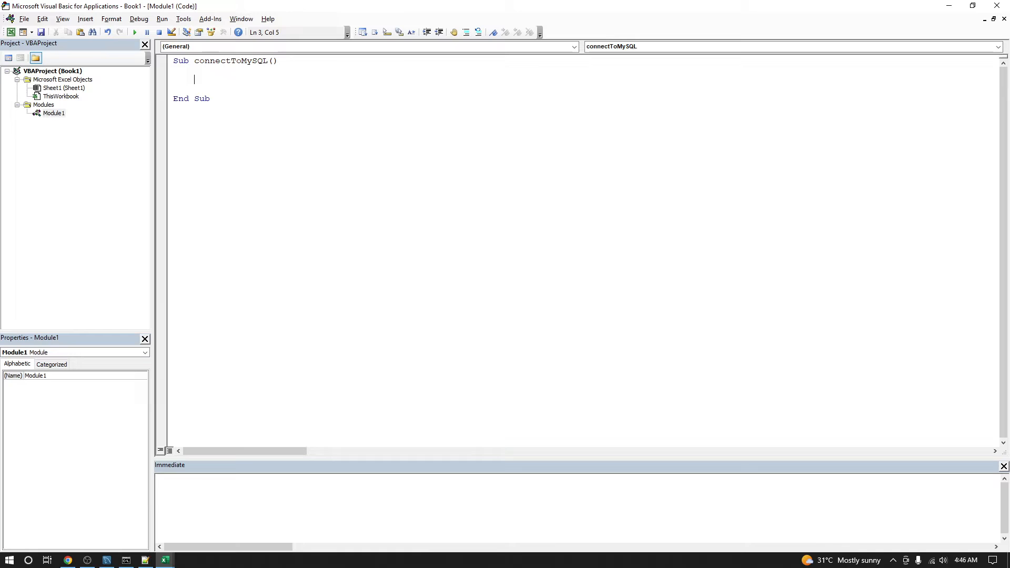
{"action": "type", "text": "dim obj"}
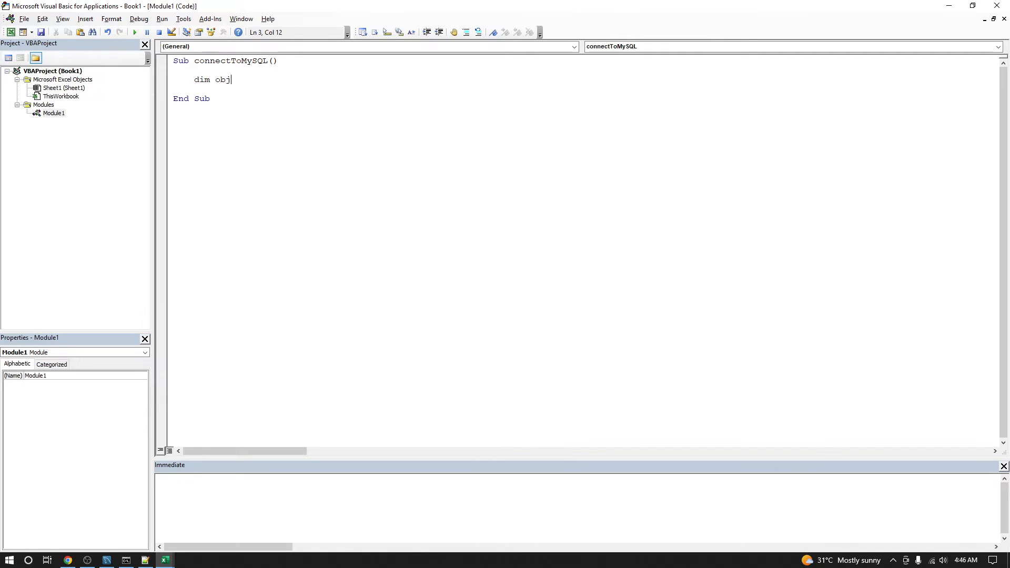
{"action": "type", "text": "Cnn as object"}
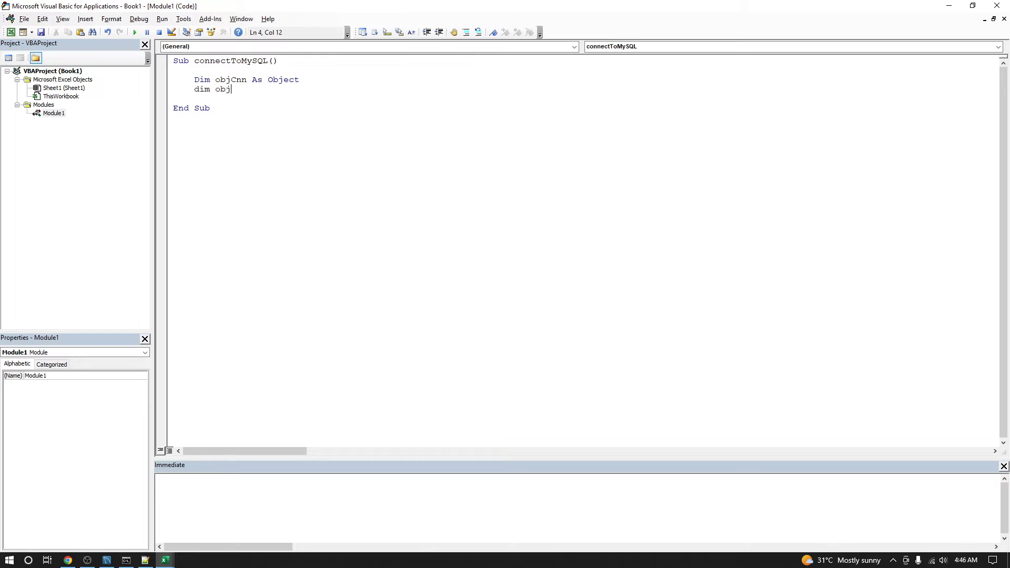
{"action": "type", "text": "Rs as"}
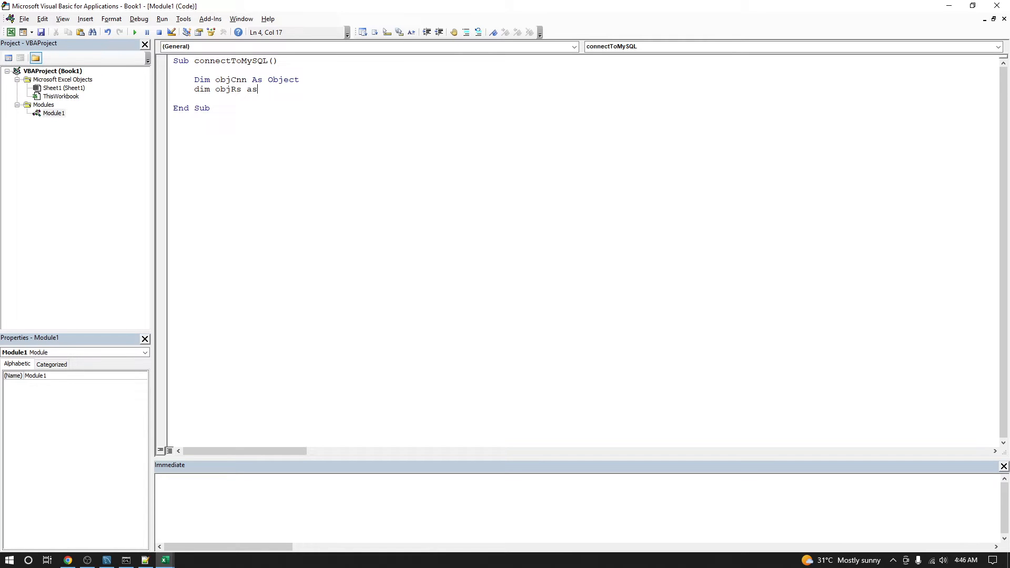
{"action": "type", "text": "Object"}
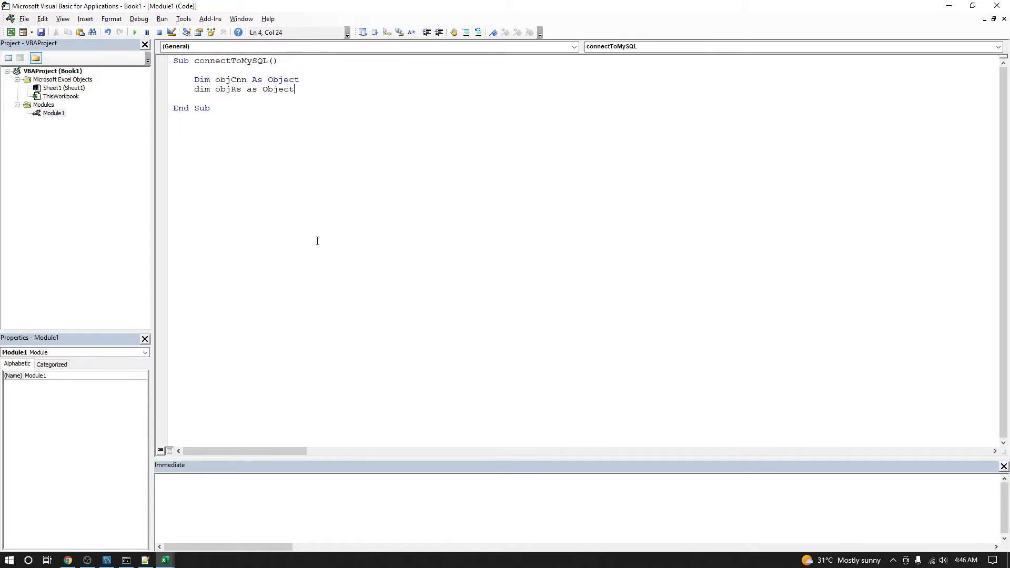
{"action": "key", "text": "enter"}
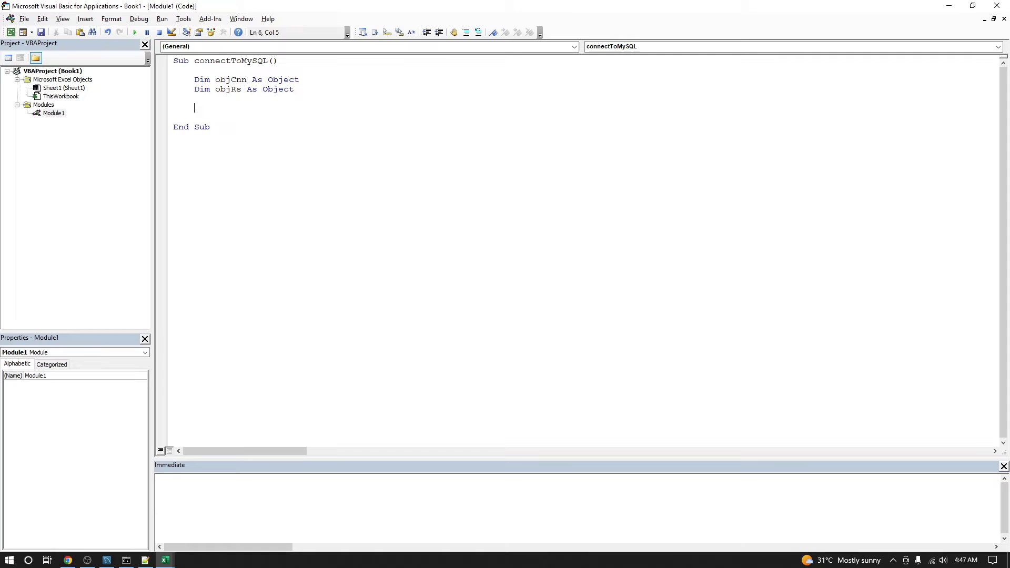
Create objCnn via CreateObject("ADODB.Connection") and objRs via CreateObject("ADODB.RecordSet")
{"action": "type", "text": "set objCnn"}
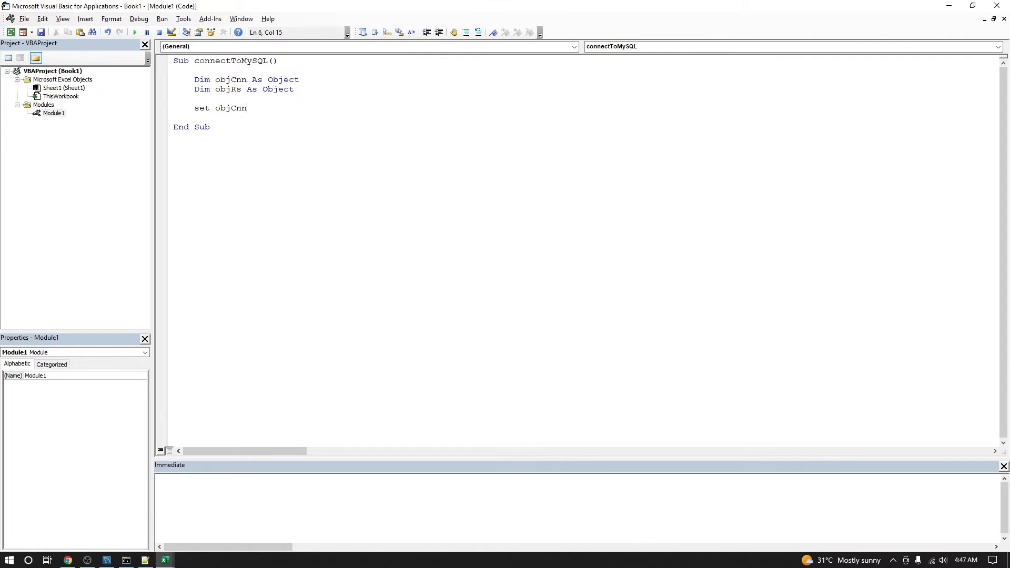
{"action": "type", "text": "= creat"}
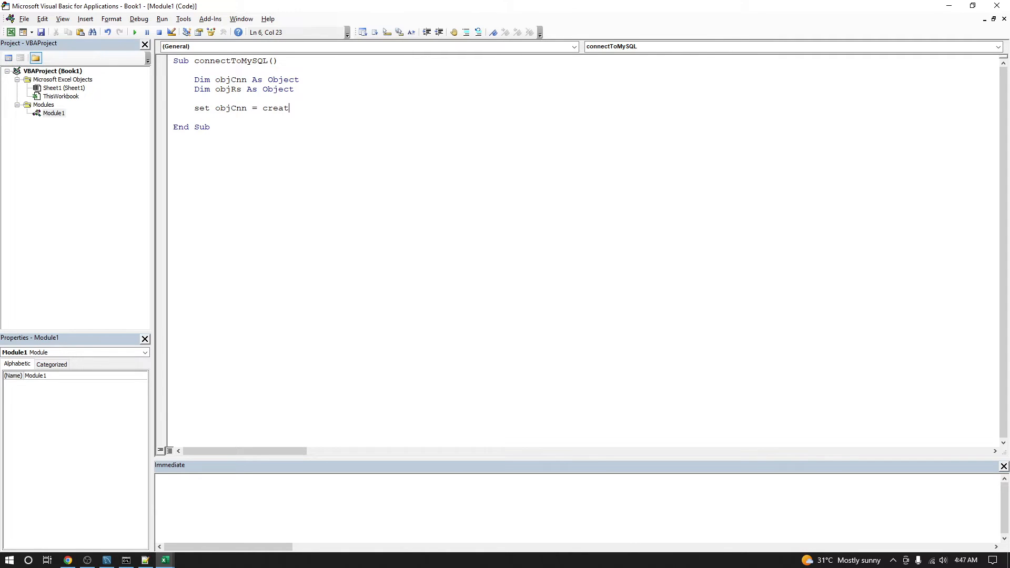
{"action": "type", "text": "eobject()"}
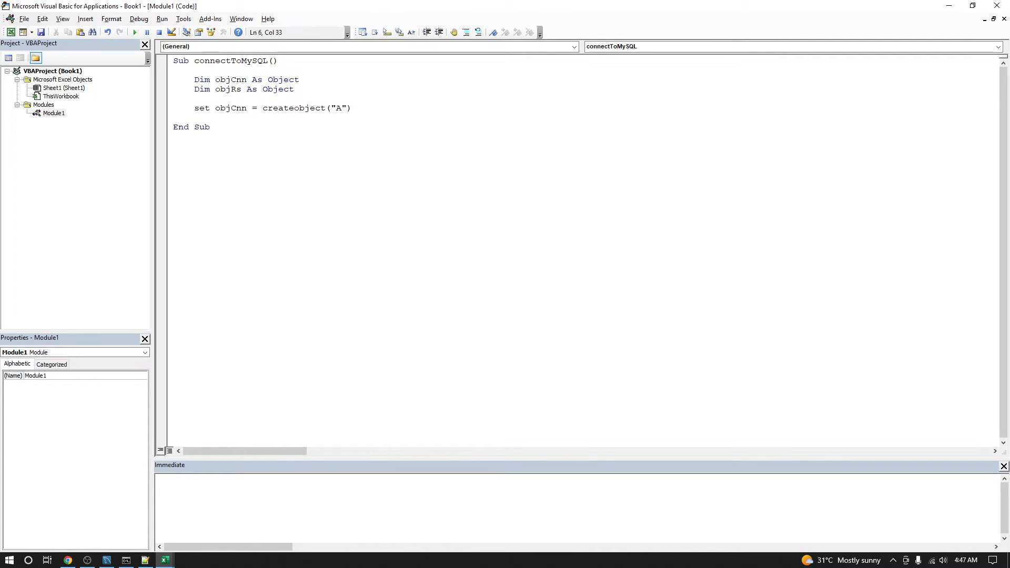
{"action": "type", "text": "DODB"}
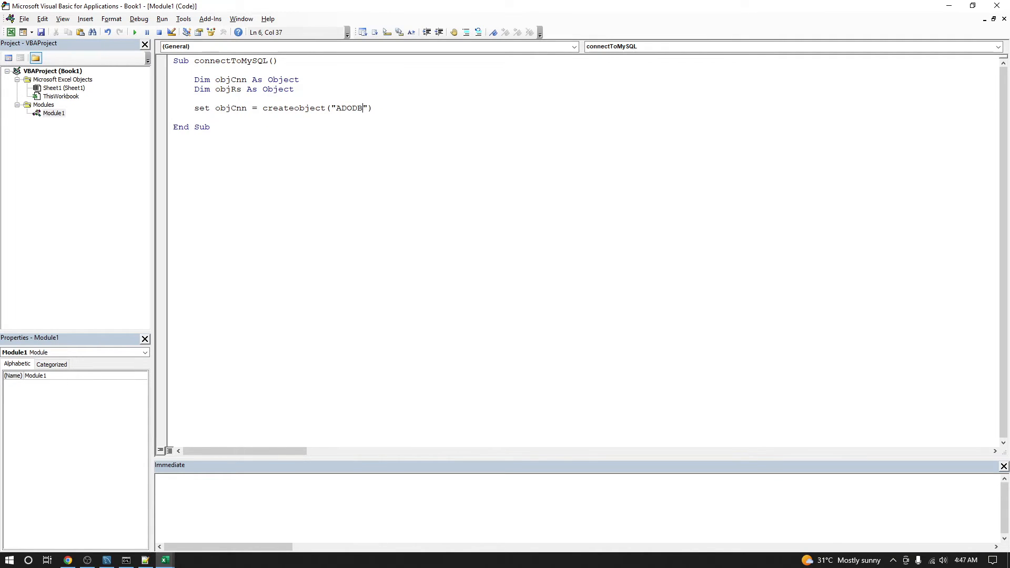
{"action": "type", "text": ".Connection"}
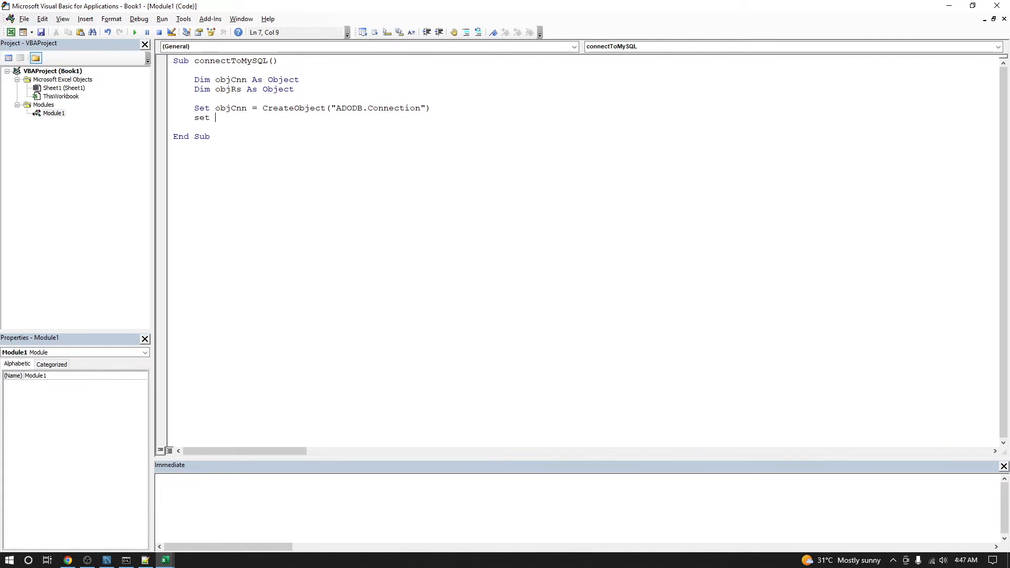
{"action": "type", "text": "objRs = createob"}
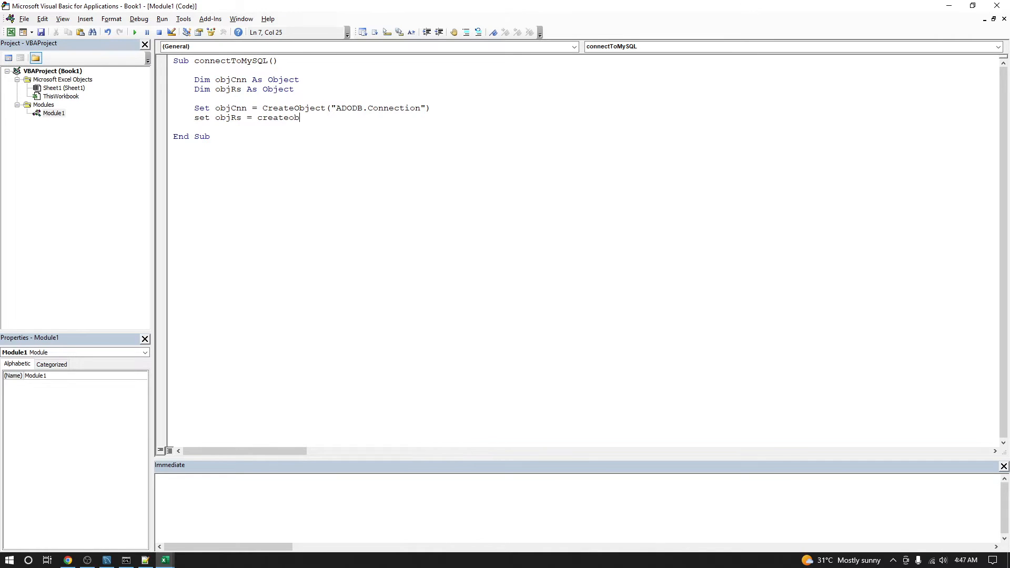
{"action": "type", "text": "ject("}
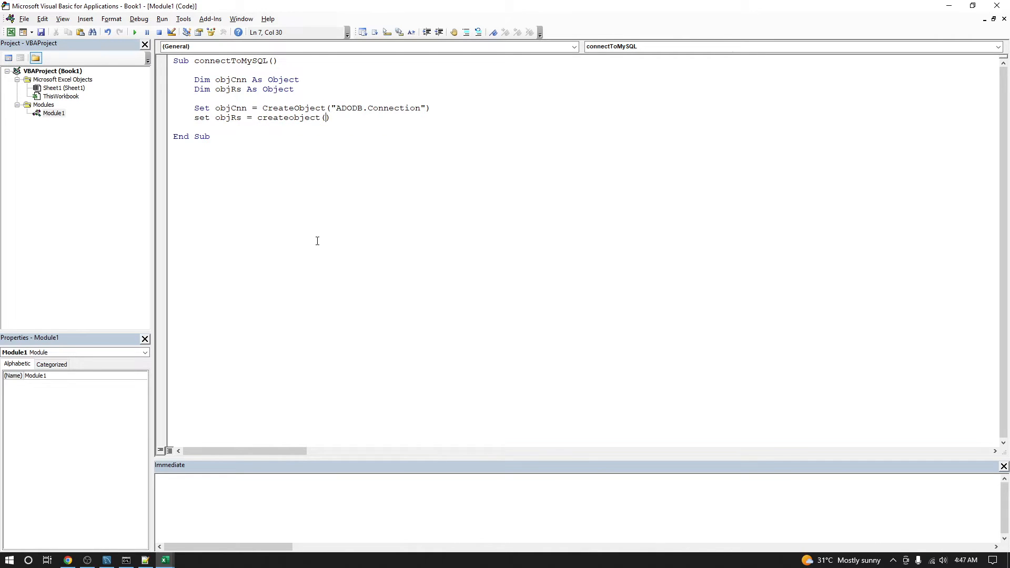
{"action": "type", "text": "\"AD"}
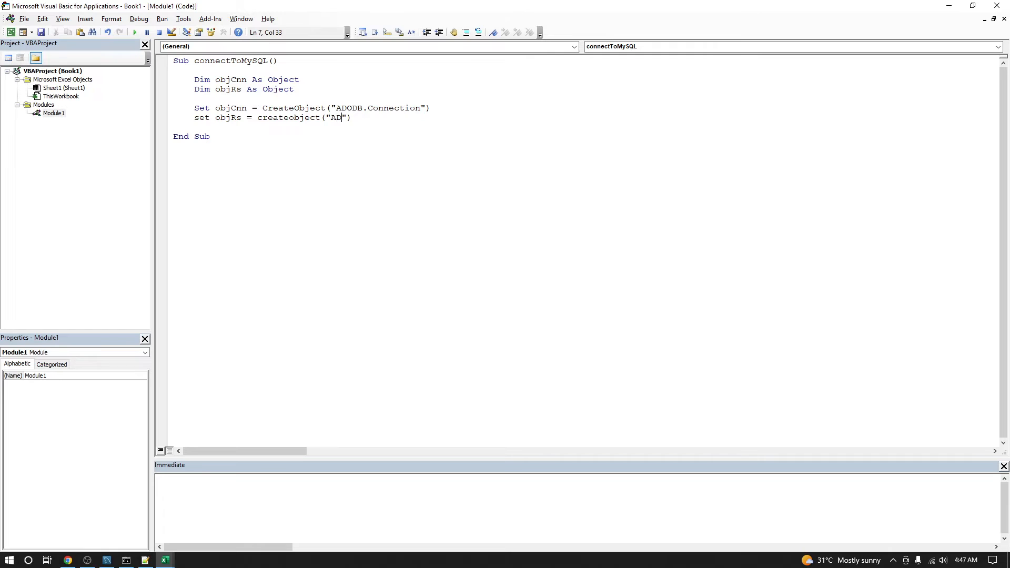
{"action": "type", "text": "ODB."}
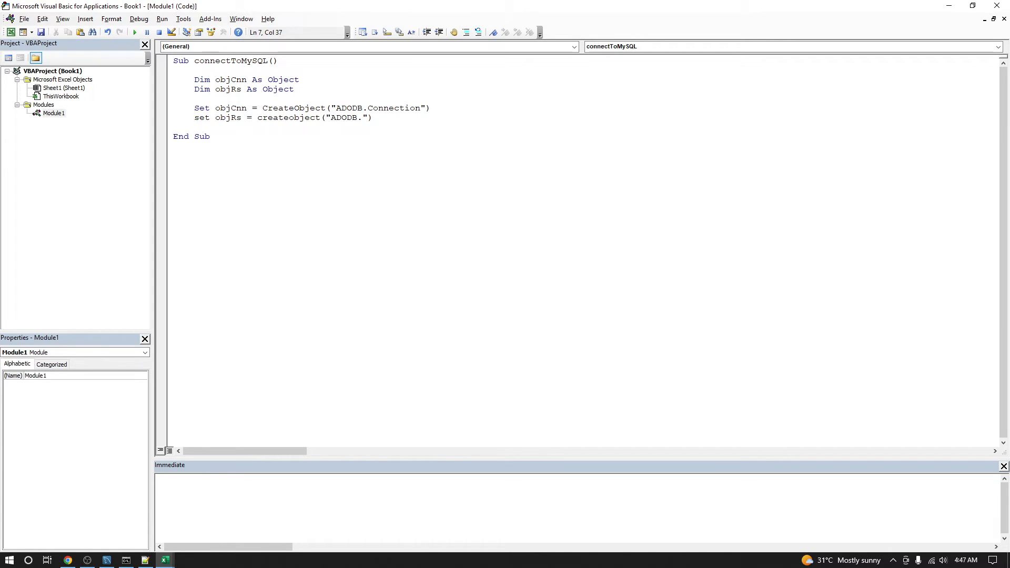
{"action": "type", "text": "RecordSet"}
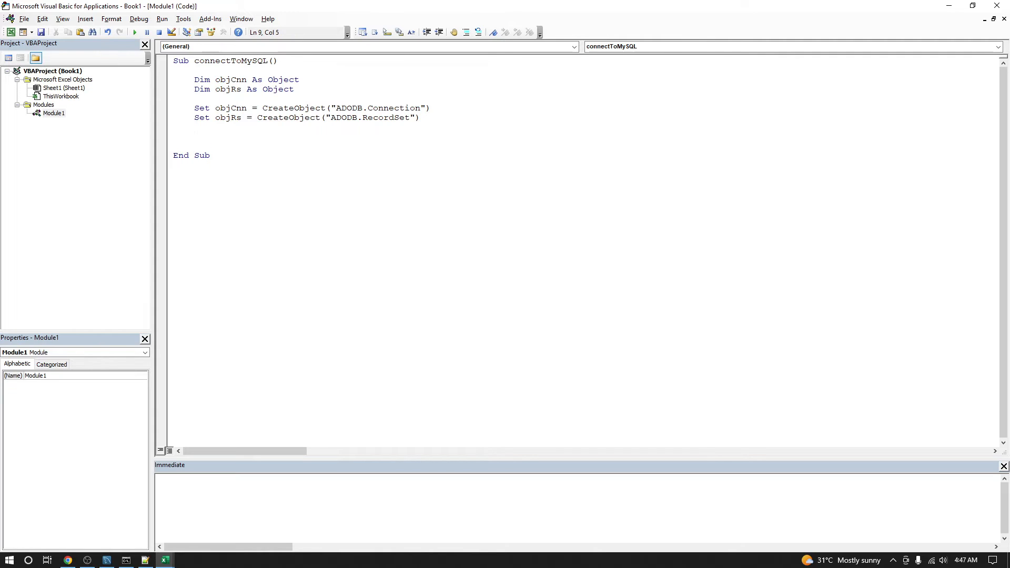
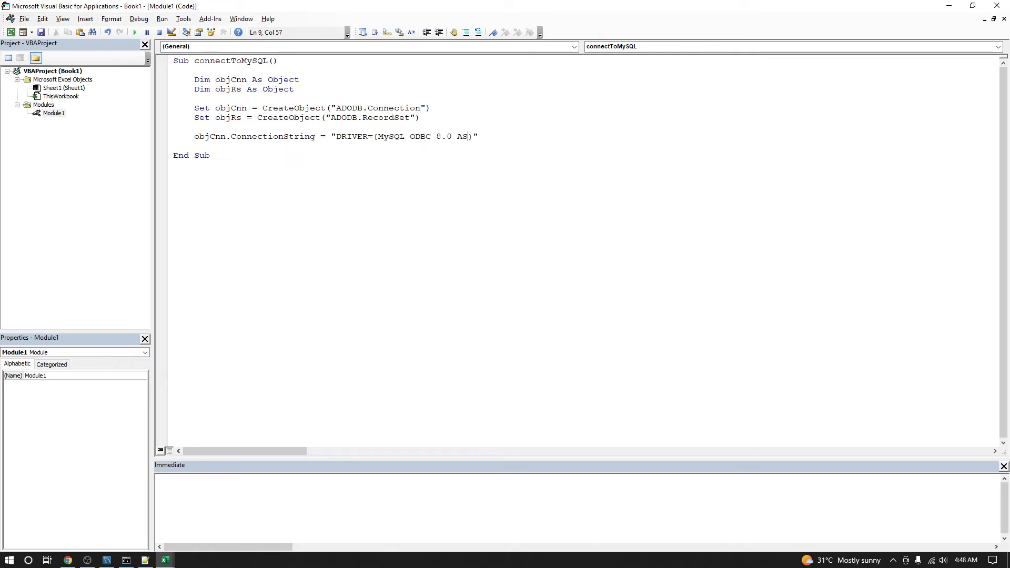
Begin objCnn.ConnectionString with DRIVER={MySQL ODBC 8.0 ANSI Driver}, SERVER=localhost, PORT=3309
{"action": "key", "text": "Backspace"}
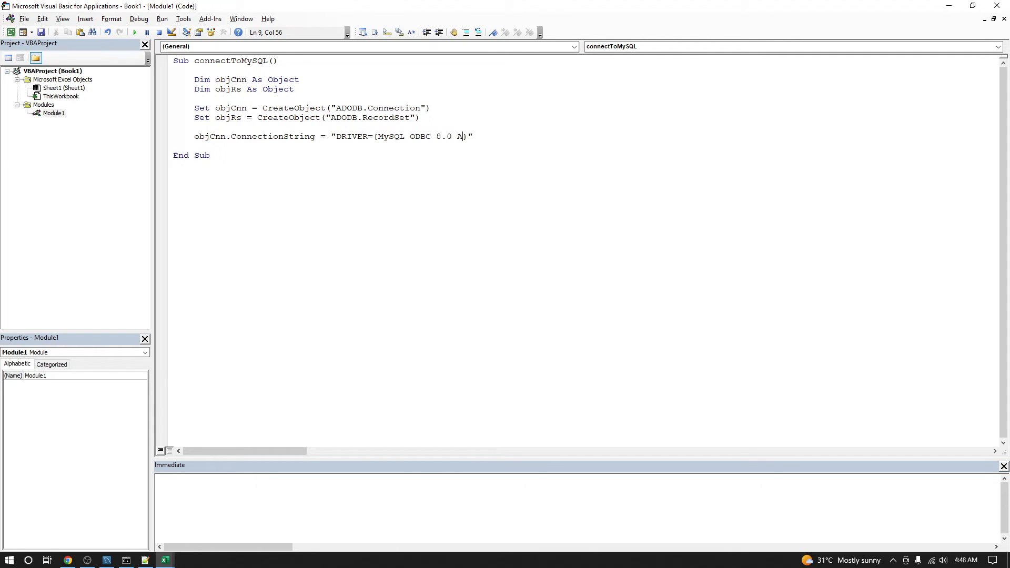
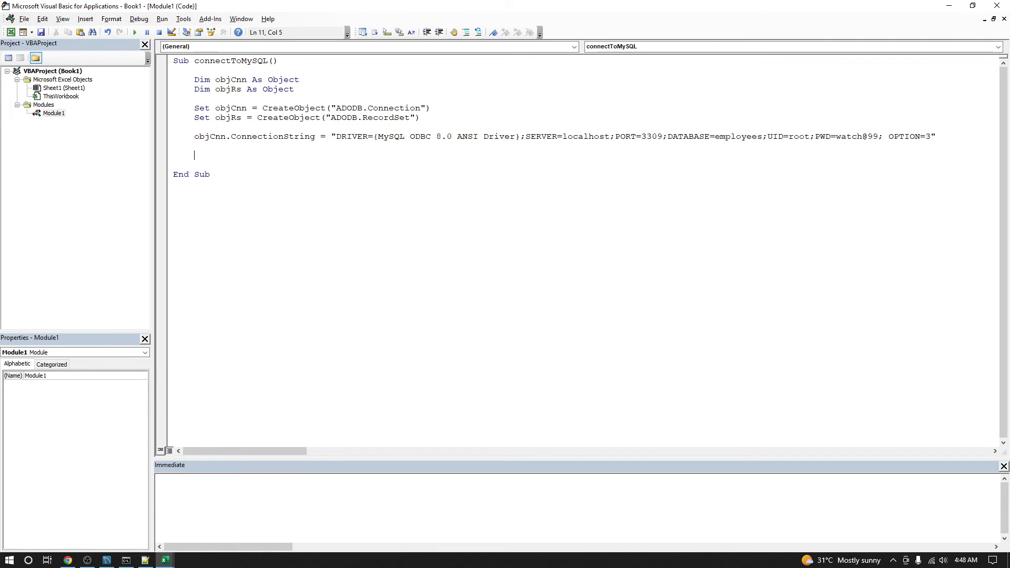
Add objCnn.Open, Stop and objCnn.Close, then test-run the macro and end break mode
{"action": "type", "text": "objCn"}
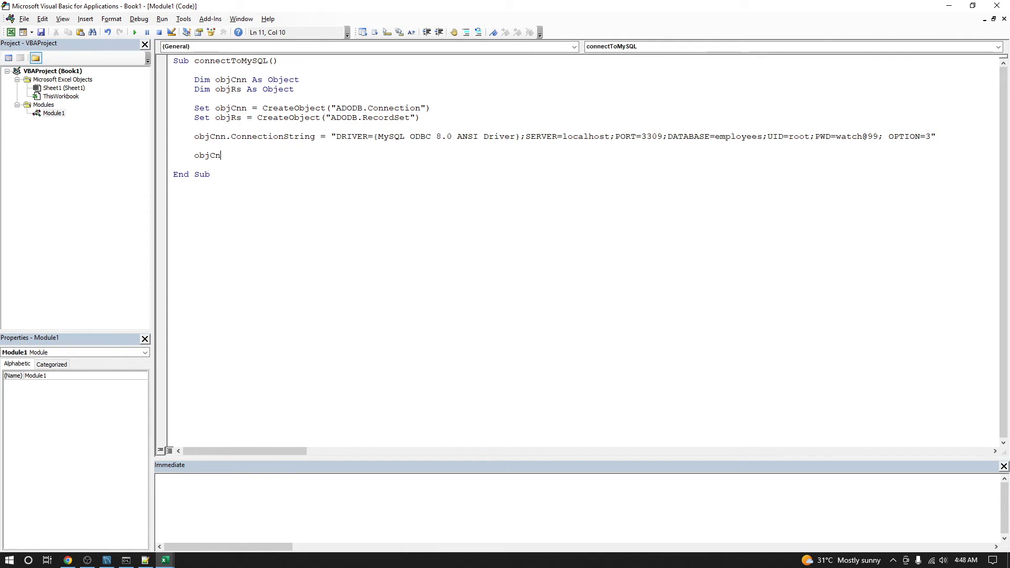
{"action": "type", "text": "n.Open"}
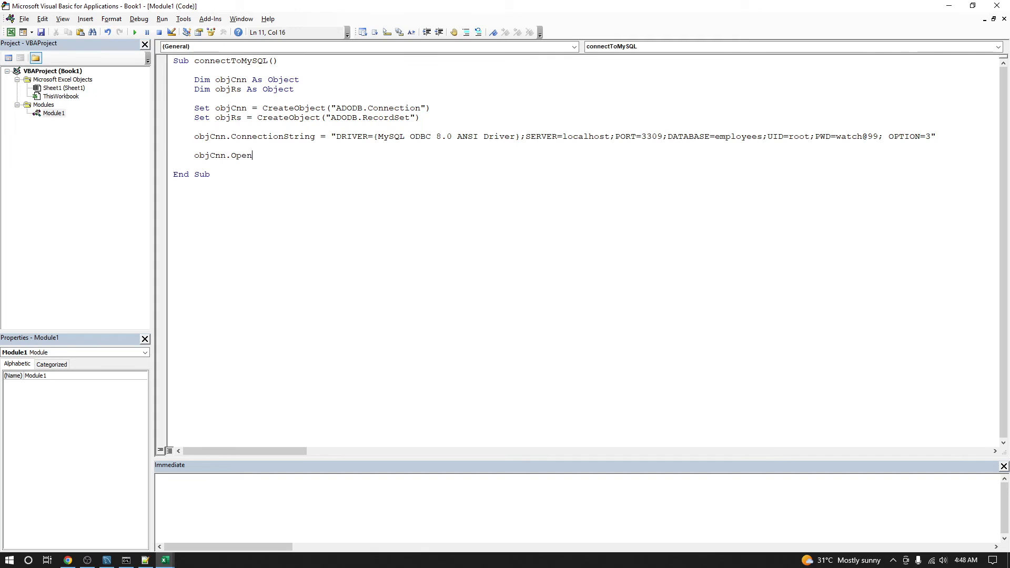
{"action": "type", "text": "objCnn.Close"}
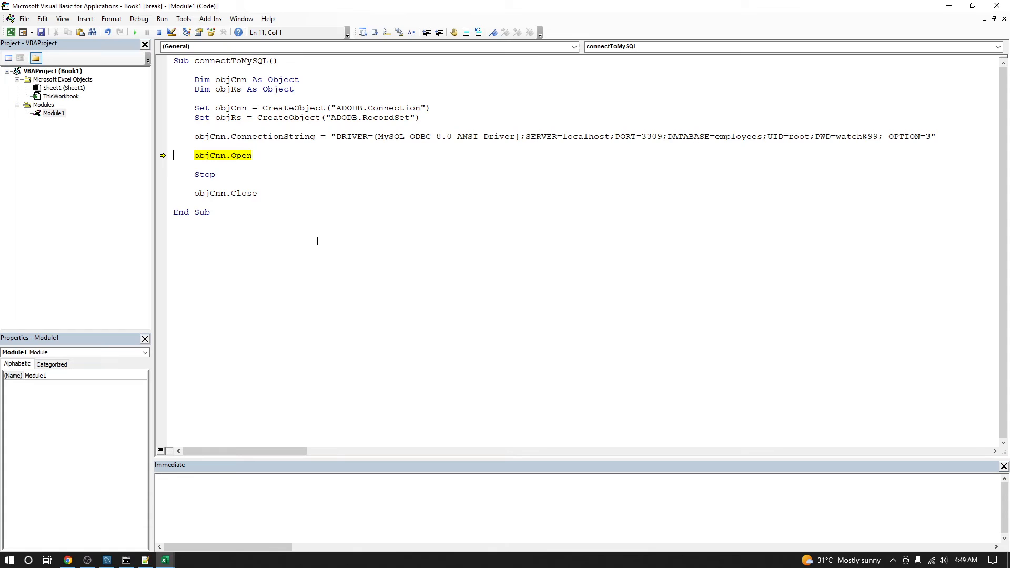
{"action": "key", "text": "F8"}
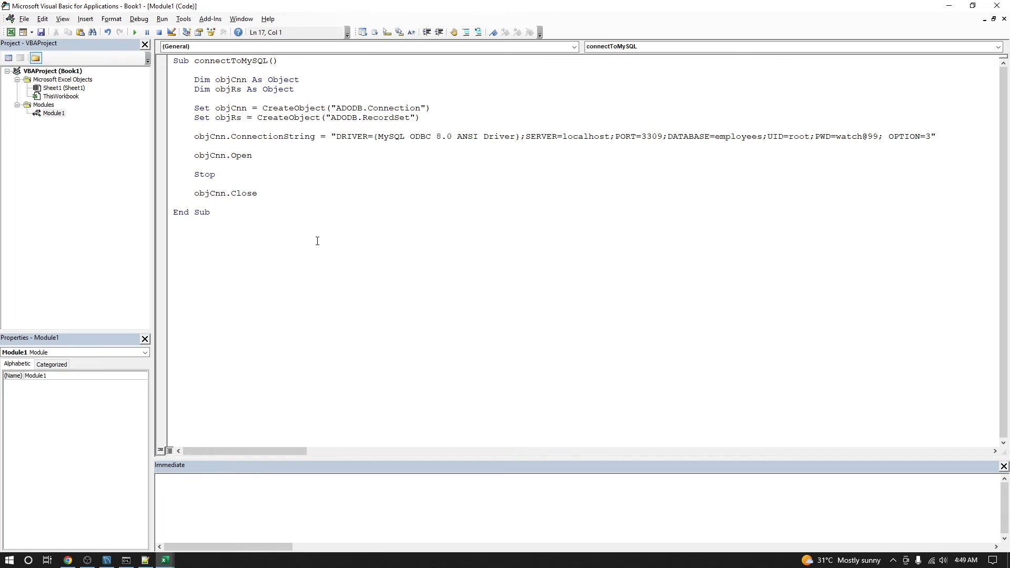
End the macro with MsgBox "Done!" and delete the Stop statement
{"action": "type", "text": "msgb"}
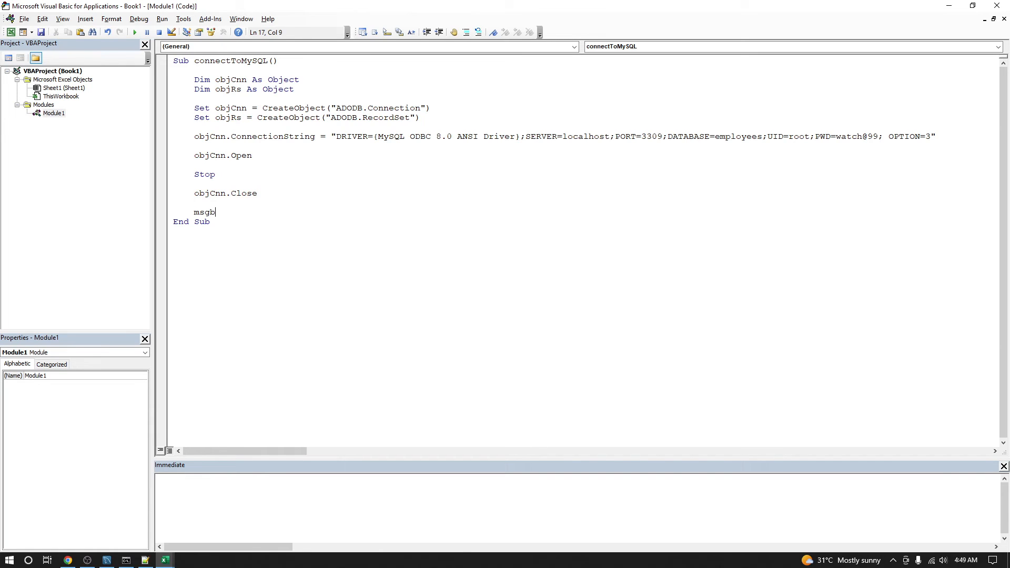
{"action": "type", "text": "ox \"D"}
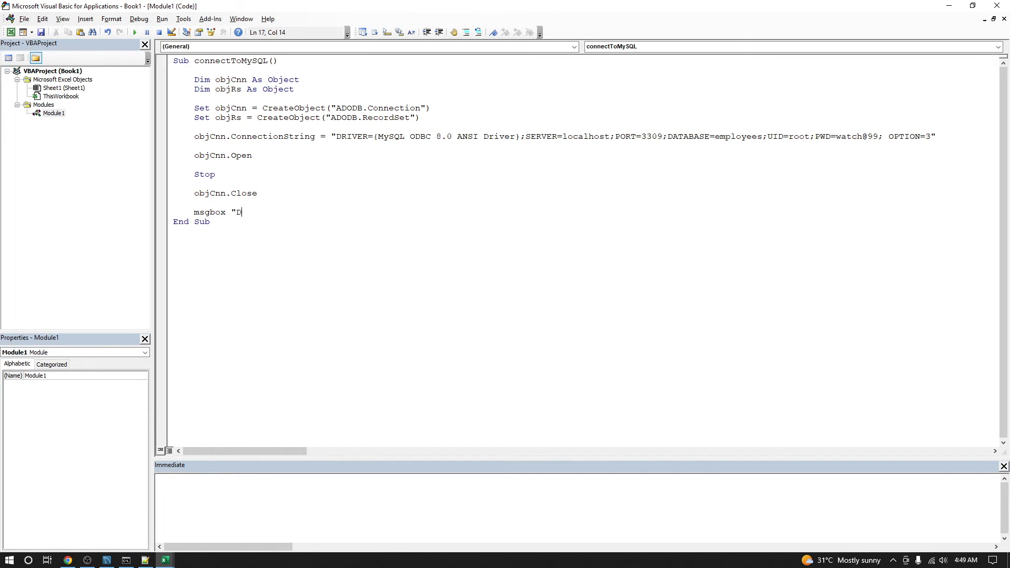
{"action": "type", "text": "one!:"}
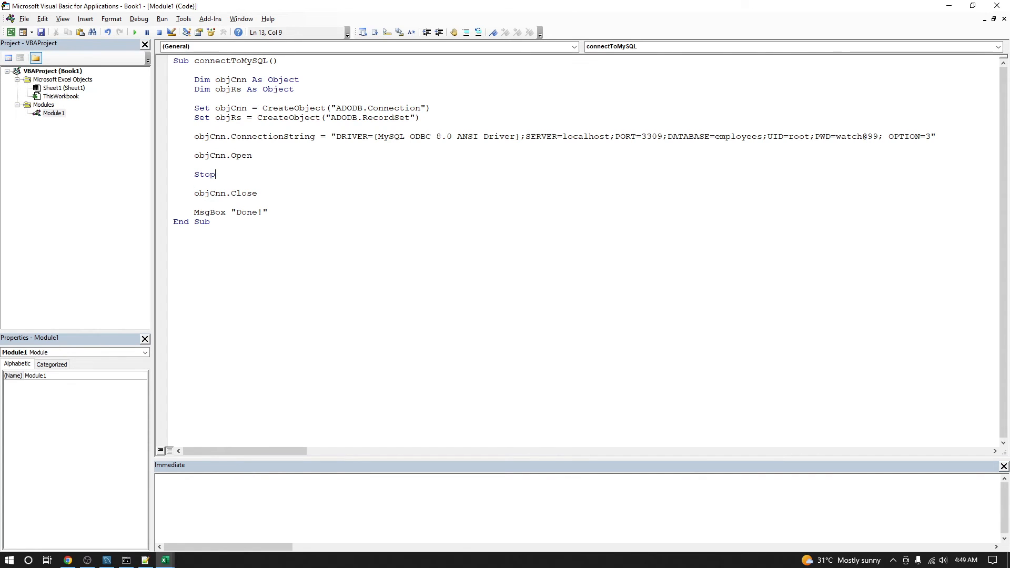
{"action": "double_click", "coordinate": [204, 173]}
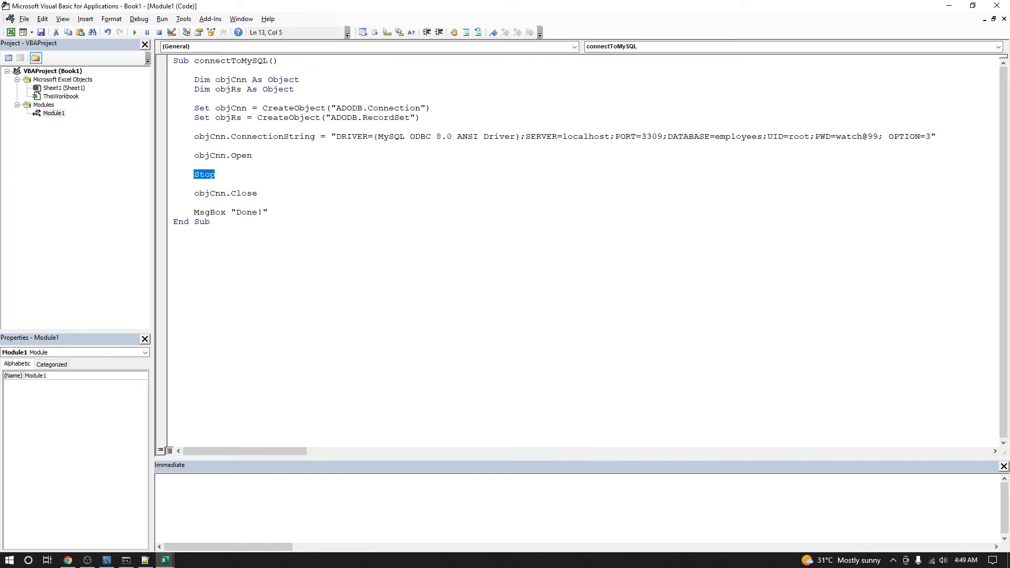
{"action": "key", "text": "Delete"}
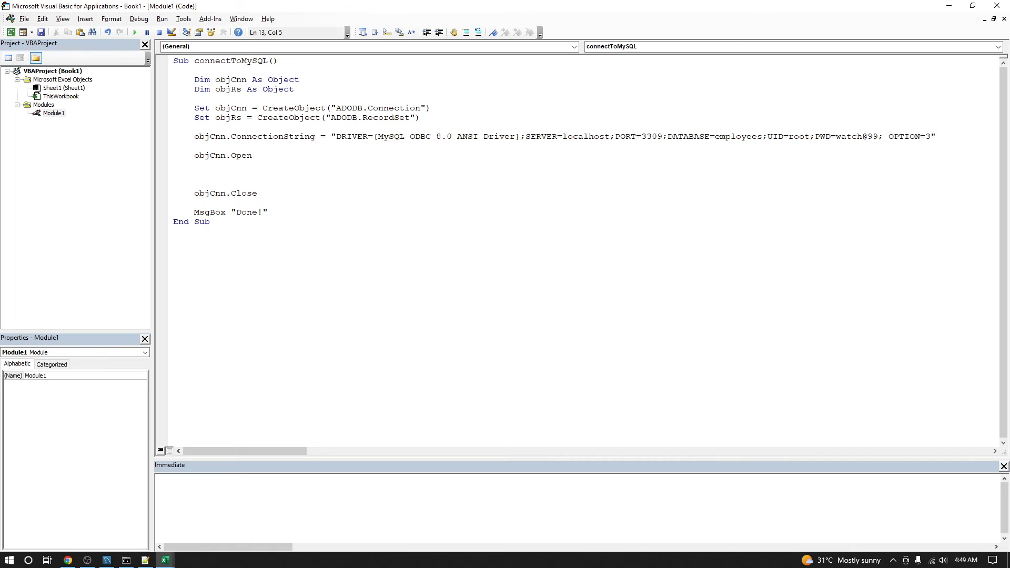
Set objRs = objCnn.Execute("SELECT * FROM employees LIMIT 10;") in place of Stop
{"action": "type", "text": "set objRs ="}
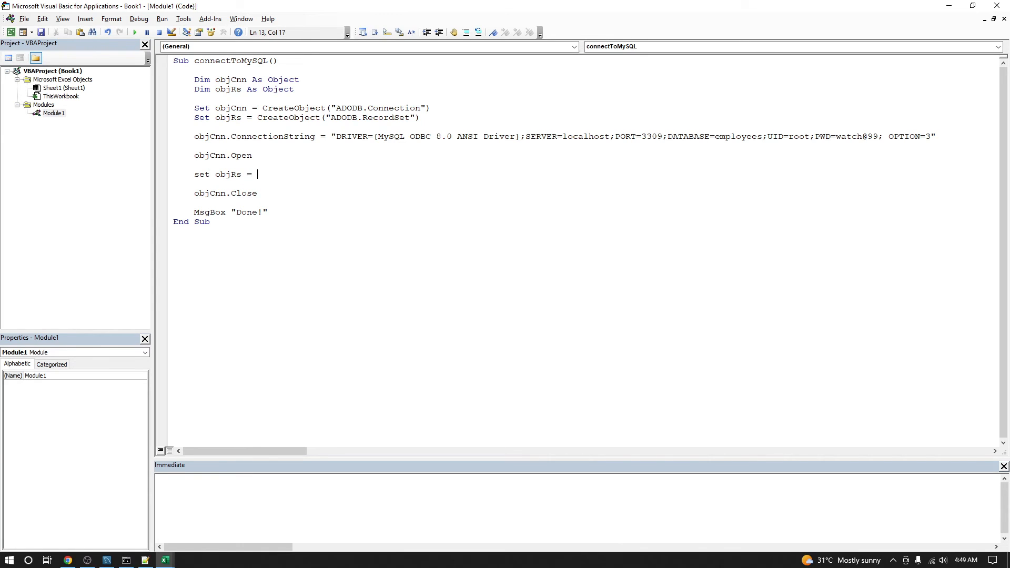
{"action": "type", "text": "objCnn"}
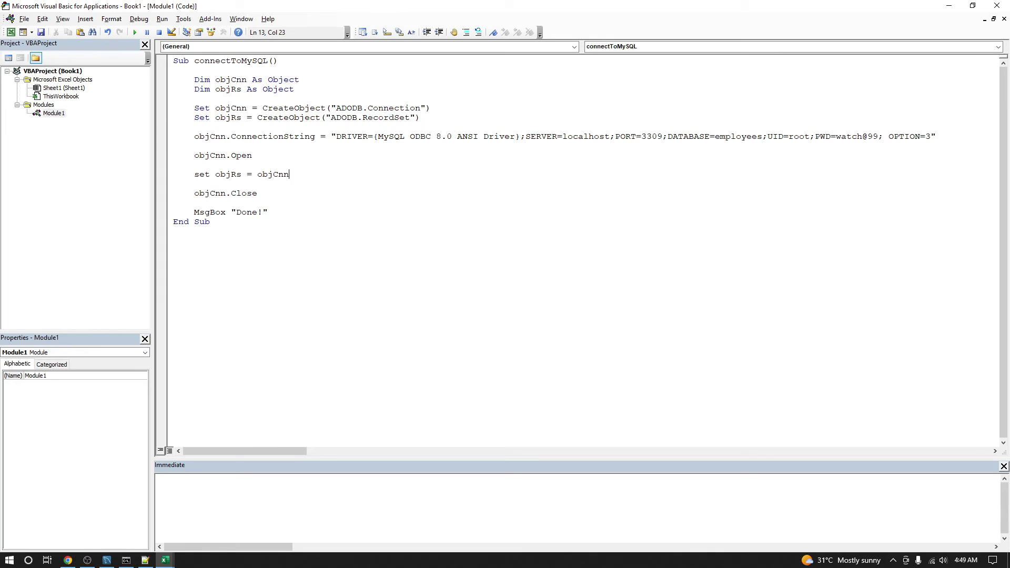
{"action": "type", "text": ".exce"}
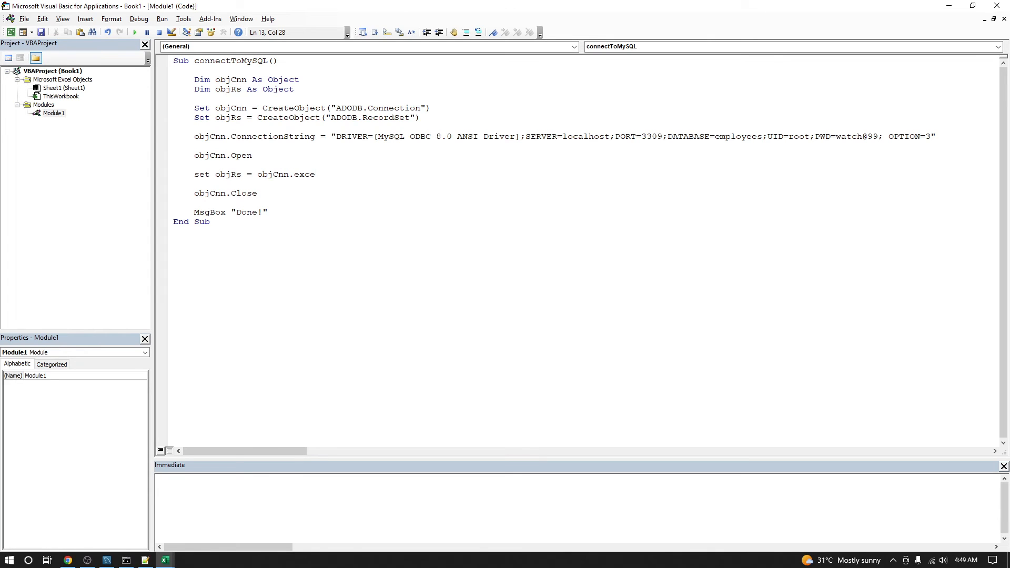
{"action": "type", "text": "ut"}
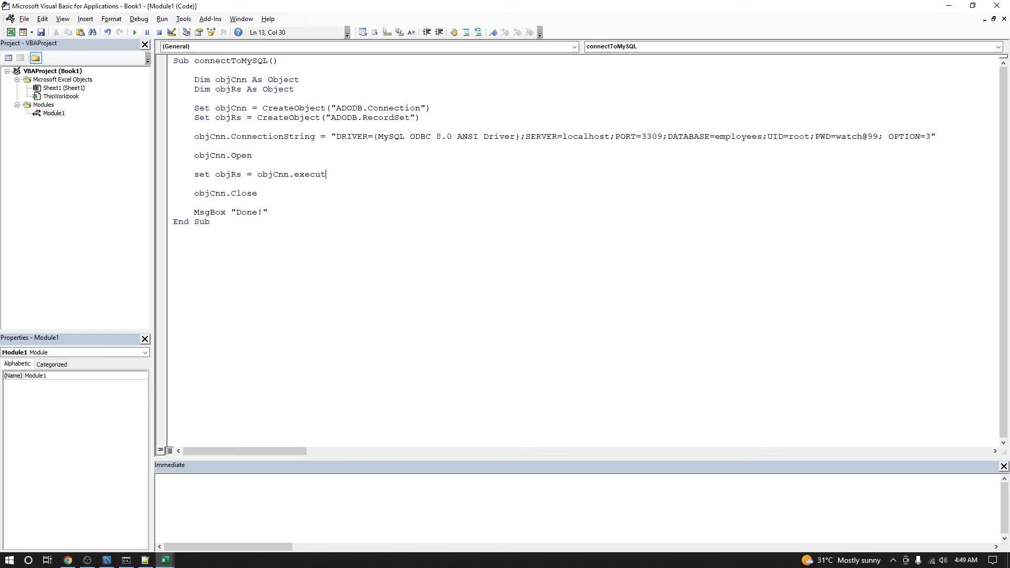
{"action": "type", "text": "e(\"\")"}
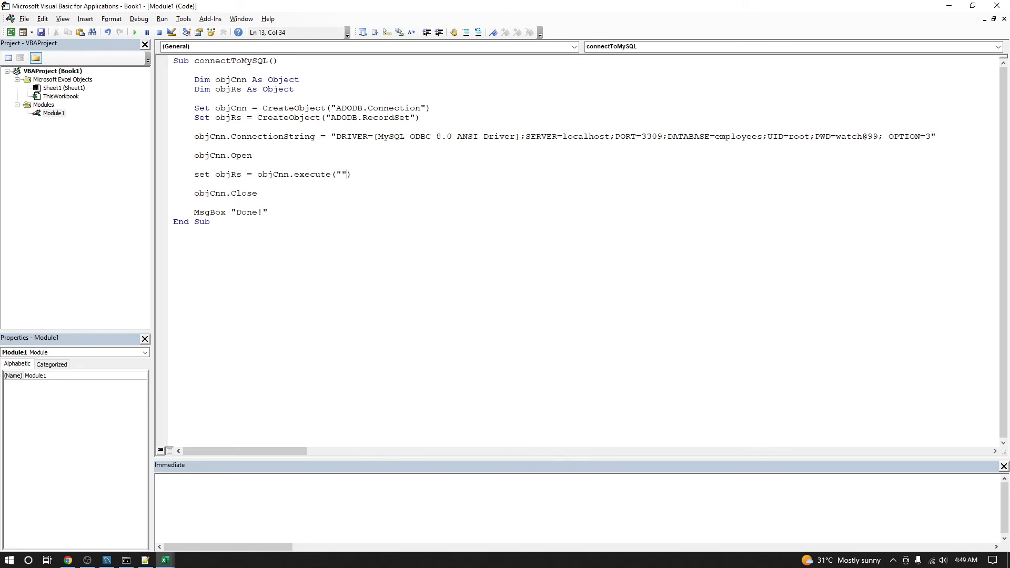
{"action": "type", "text": "SELECT *"}
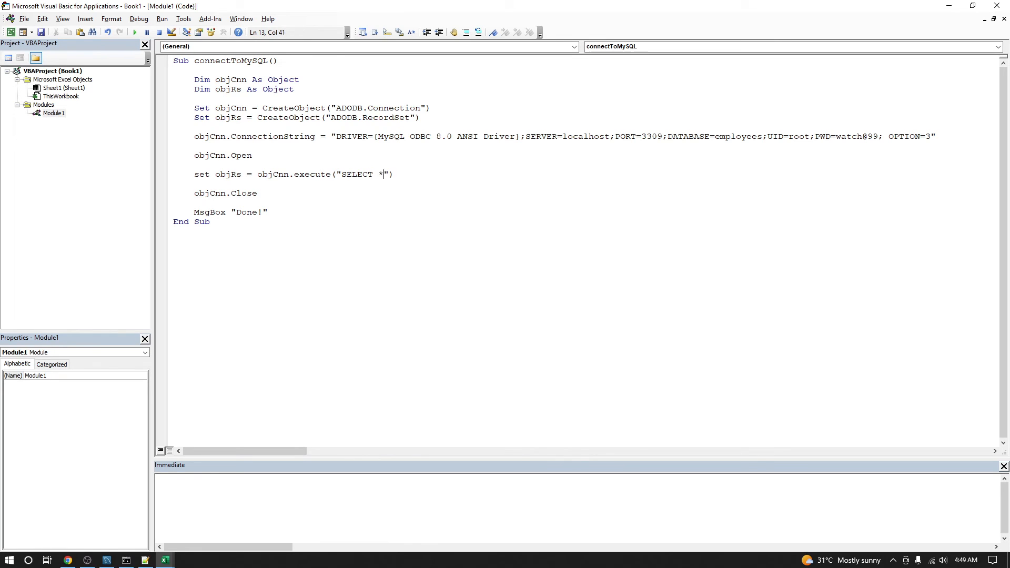
{"action": "type", "text": "FROM employees"}
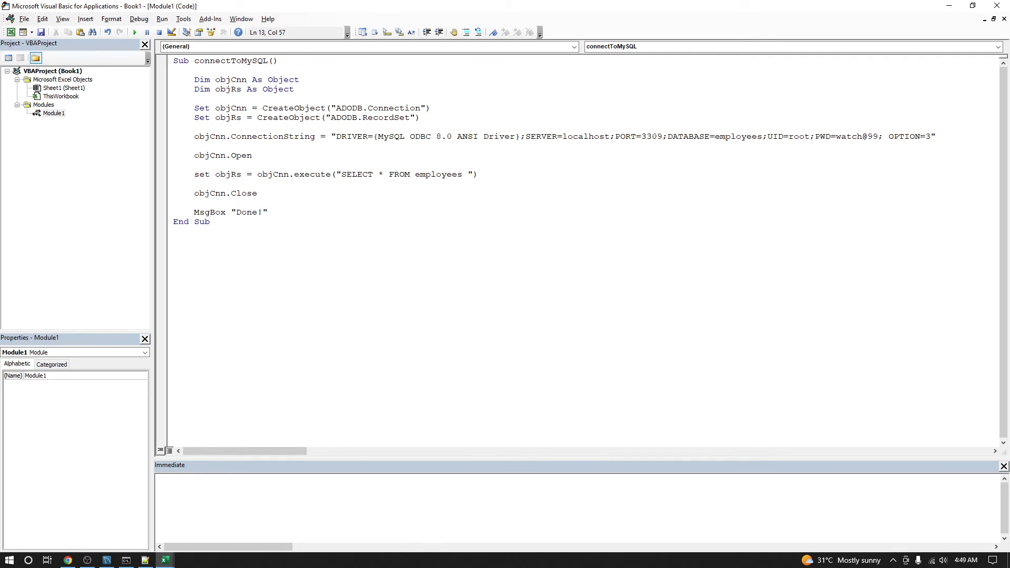
{"action": "type", "text": "LIMIT 10"}
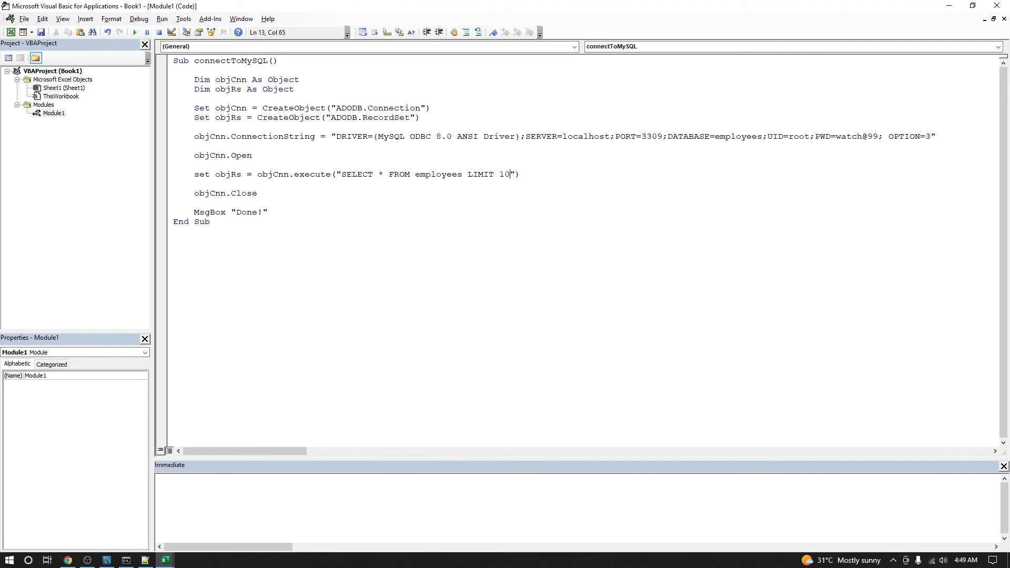
{"action": "type", "text": ";"}
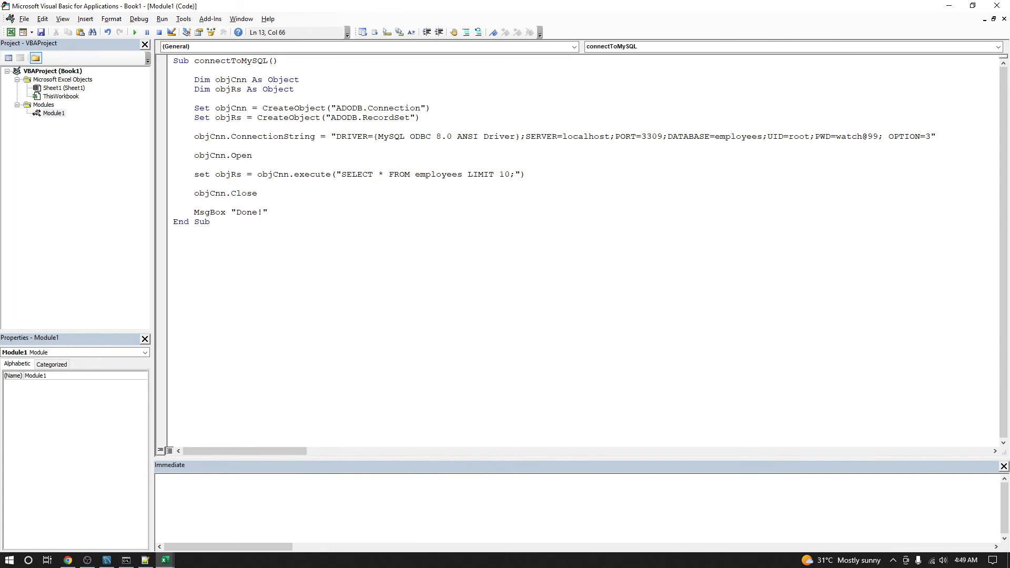
{"action": "left_click", "coordinate": [525, 174]}
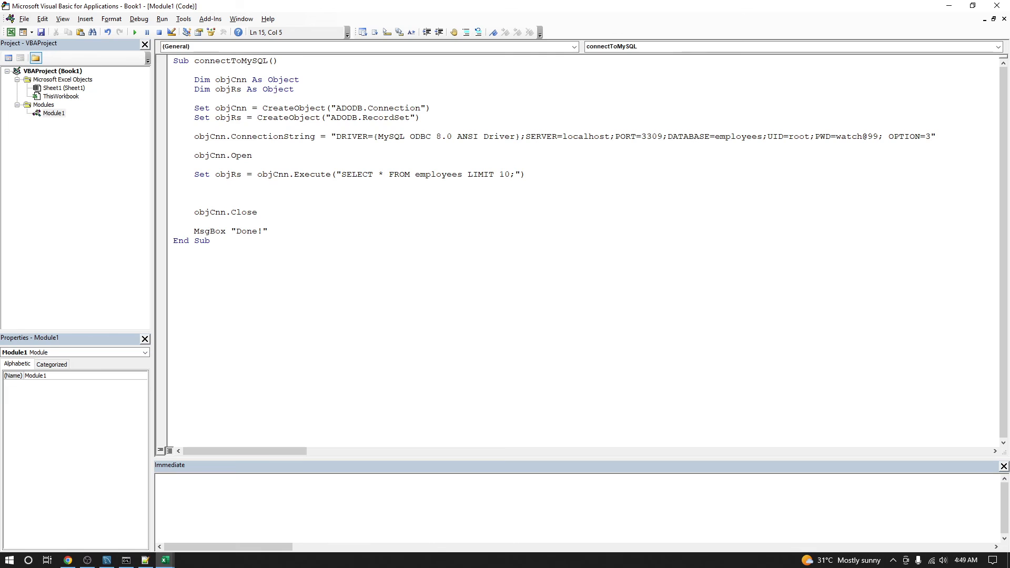
Add Range("A2").CopyFromRecordset objRs to copy the query results into the sheet
{"action": "type", "text": "Range()"}
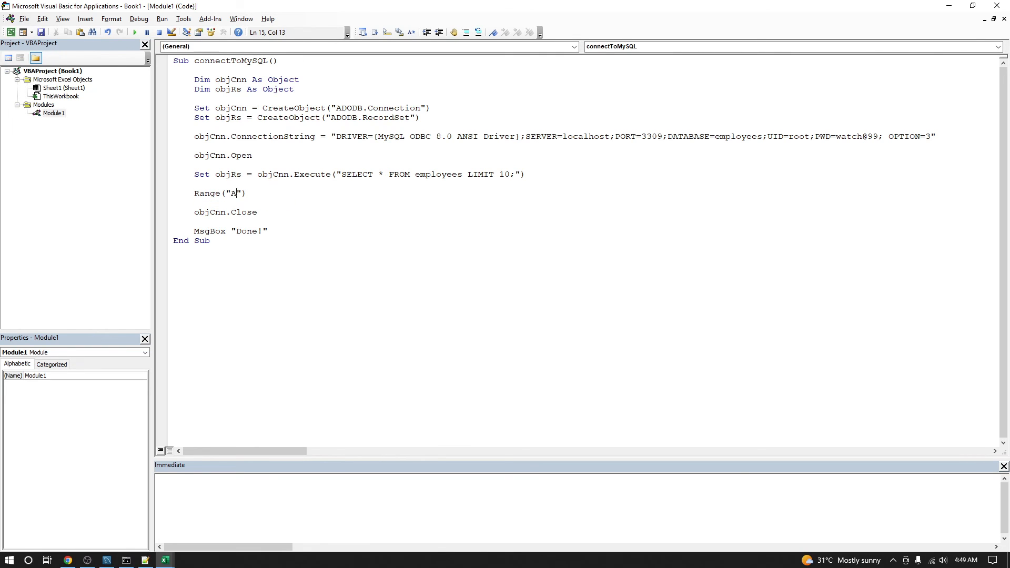
{"action": "key", "text": "Backspace"}
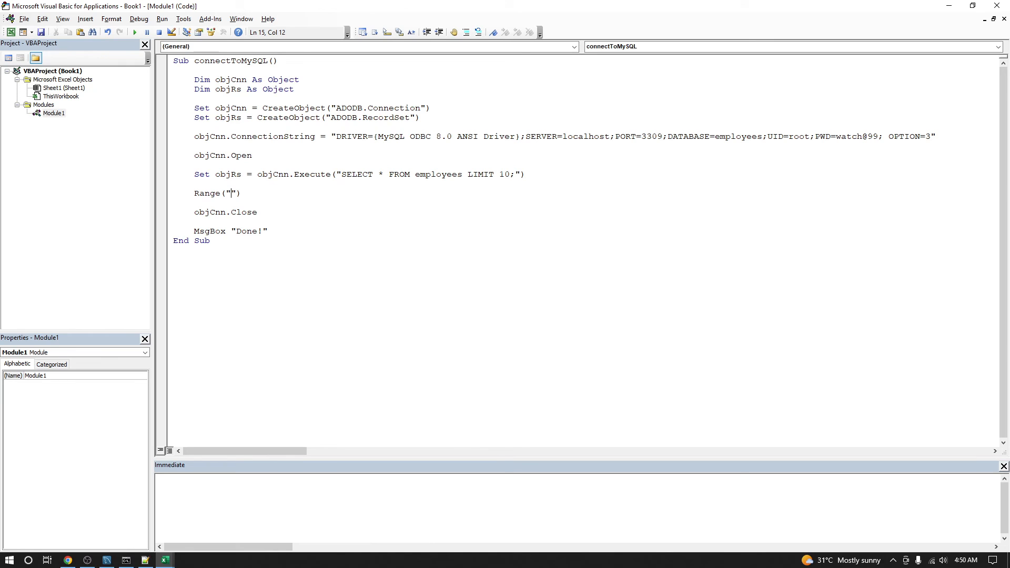
{"action": "type", "text": "A2\")."}
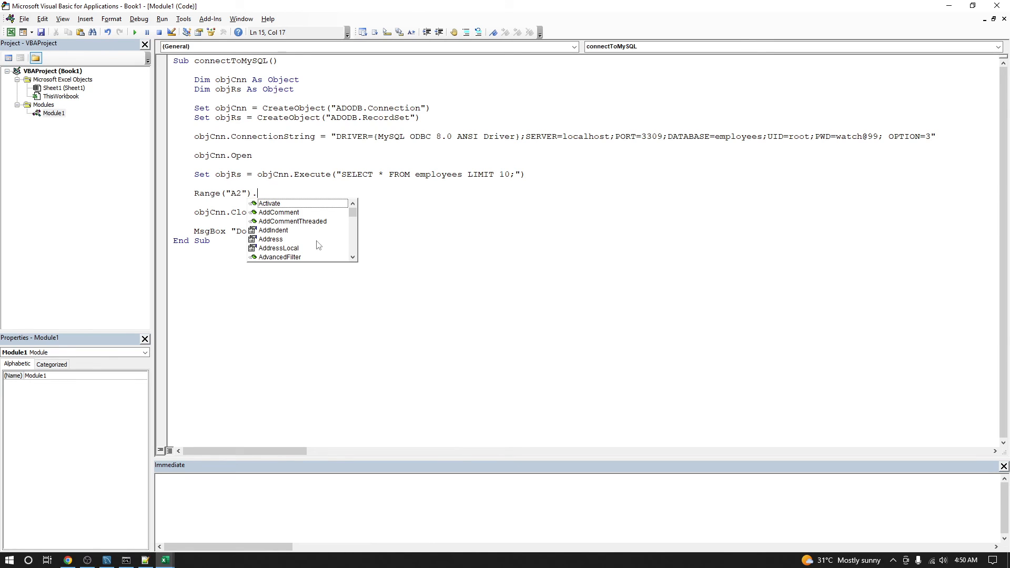
{"action": "type", "text": "CopyFromRecordset"}
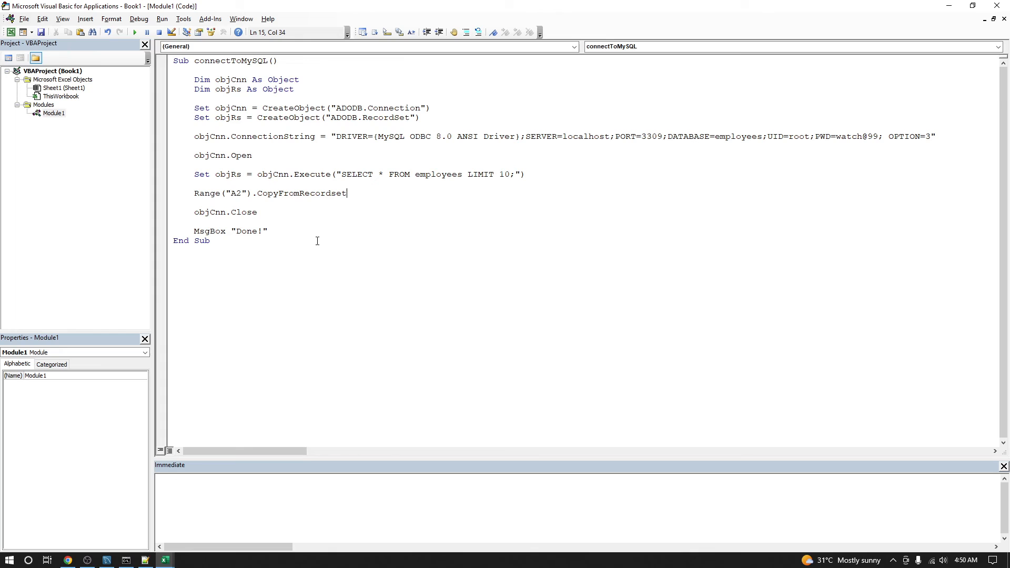
{"action": "type", "text": "objR"}
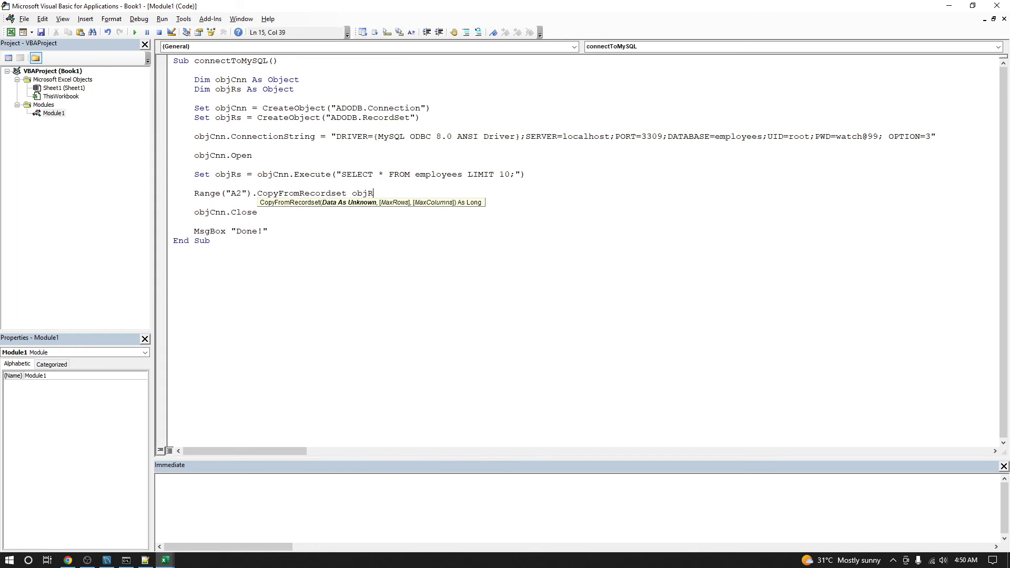
{"action": "type", "text": "s"}
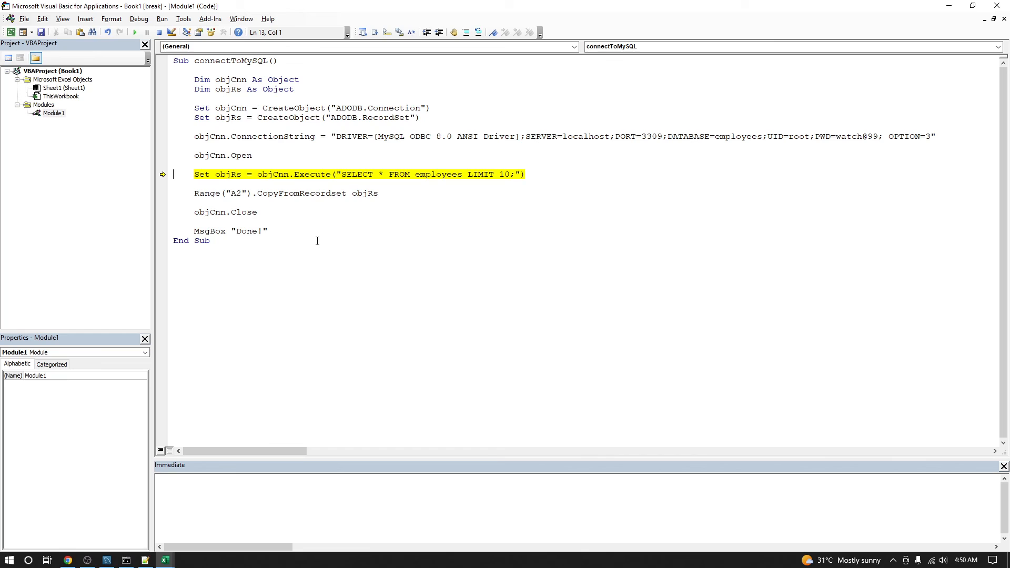
Step through the remaining lines with F8 so ten employee rows fill Sheet1 from A2
{"action": "key", "text": "F8"}
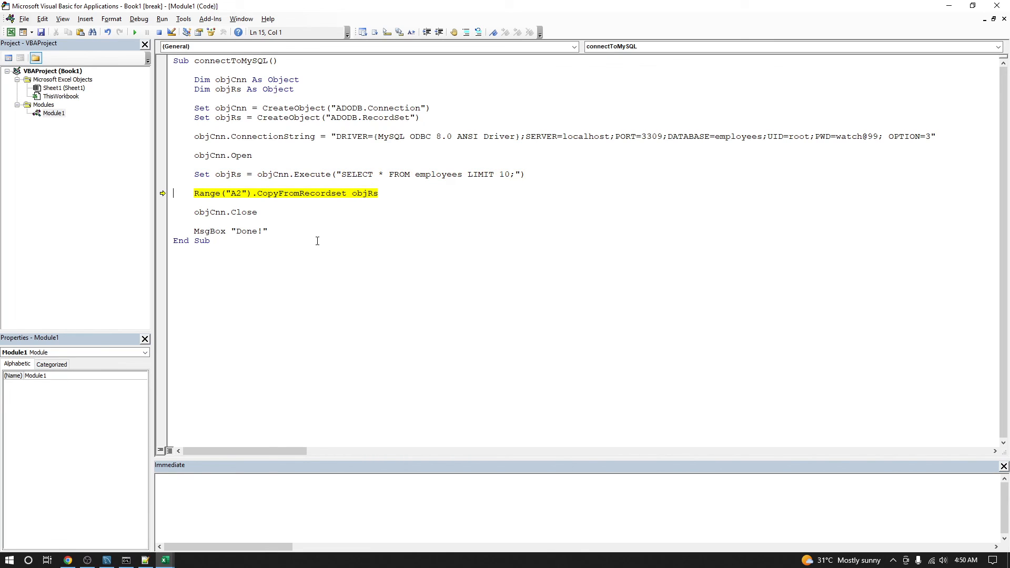
{"action": "key", "text": "F8"}
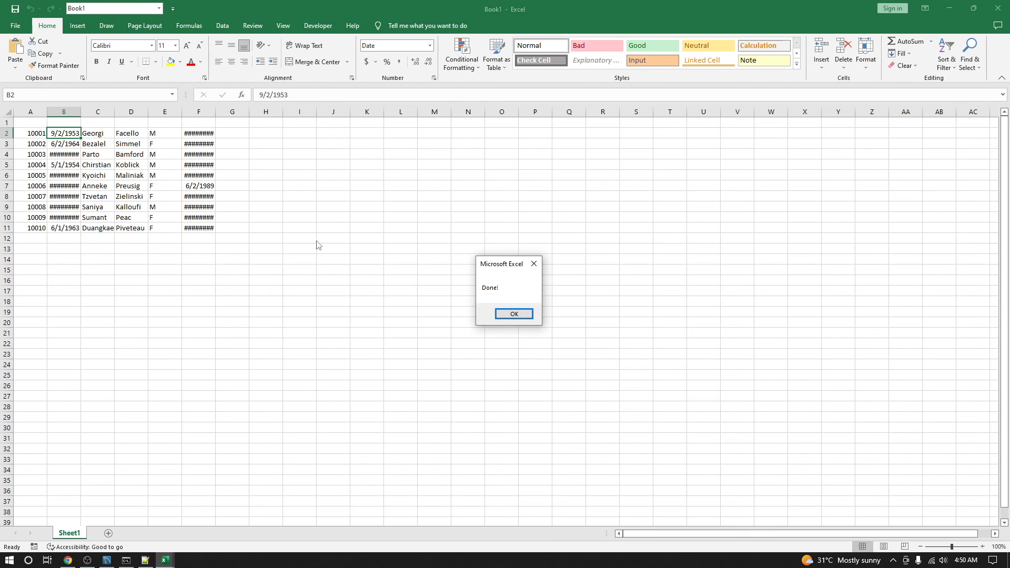
Dismiss the Done! message and select the connectToMySQL code block in the editor
{"action": "left_click", "coordinate": [513, 314]}
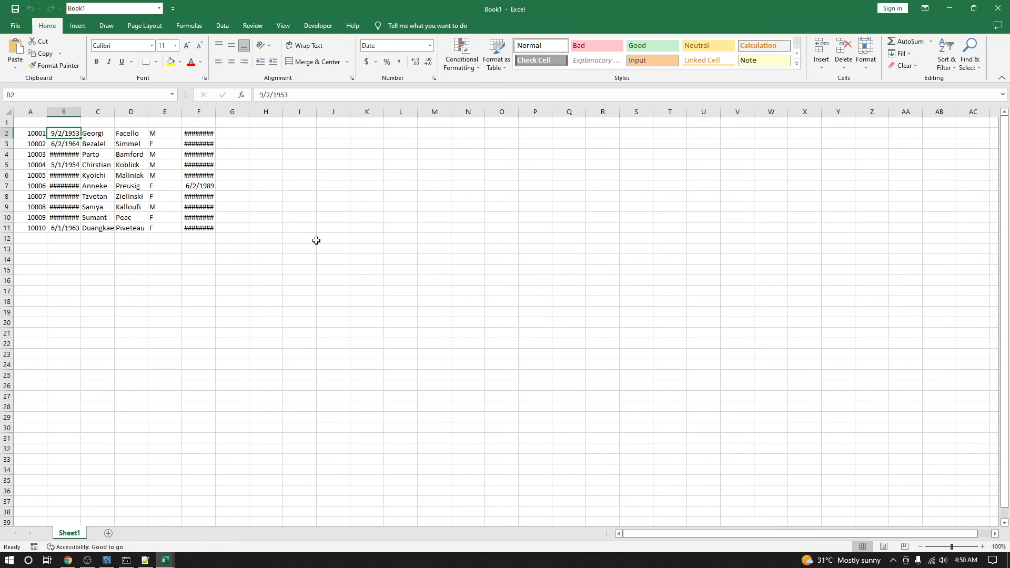
{"action": "left_click_drag", "start_coordinate": [31, 132], "coordinate": [199, 228]}
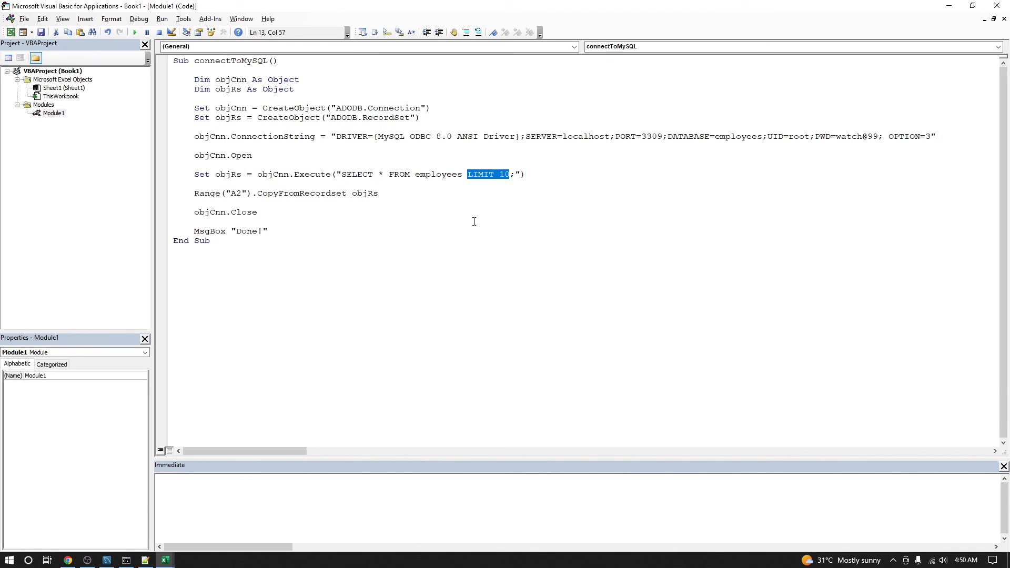
{"action": "mouse_move", "coordinate": [318, 169]}
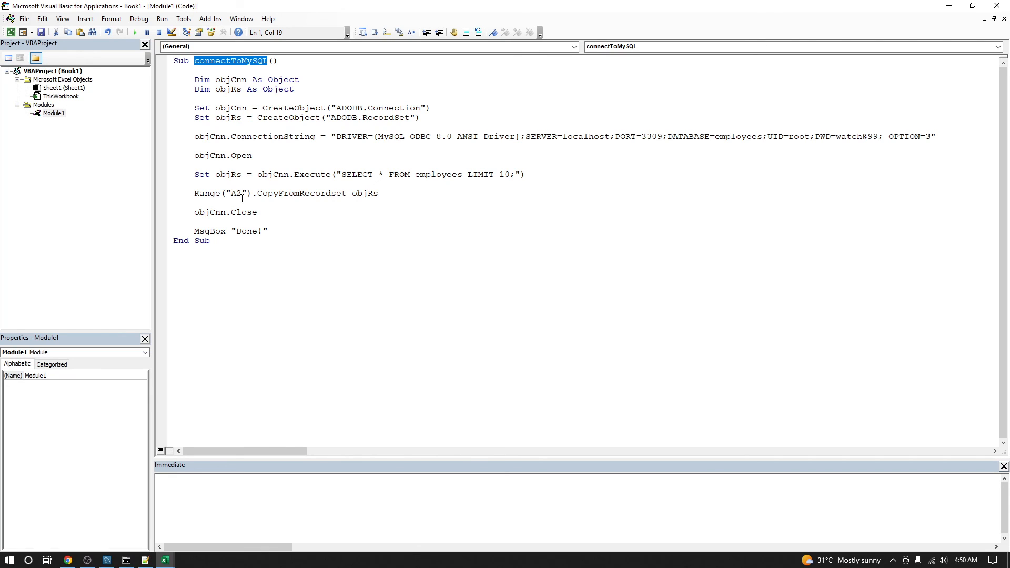
{"action": "left_click_drag", "start_coordinate": [340, 174], "coordinate": [452, 173]}
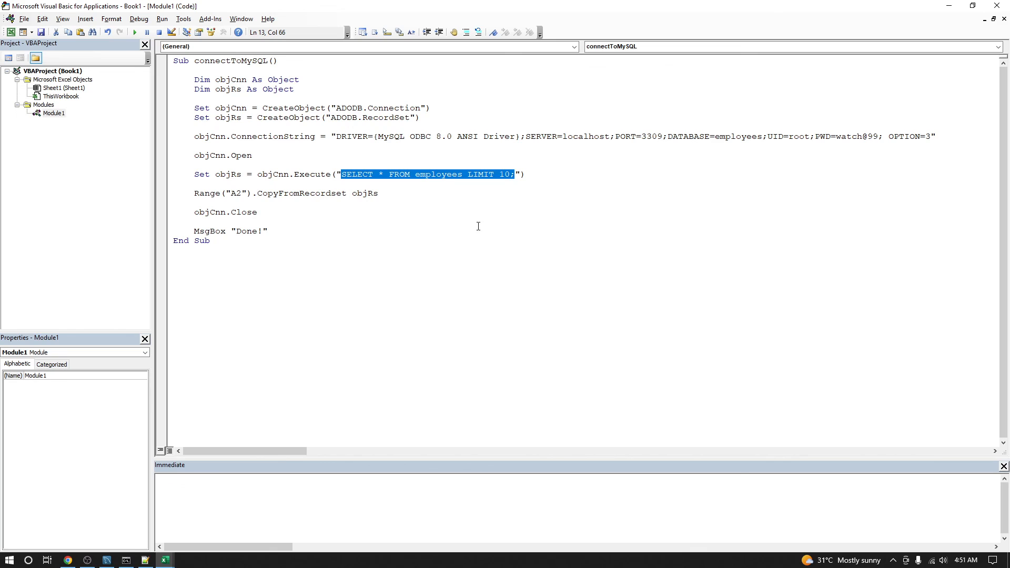
{"action": "left_click", "coordinate": [373, 230]}
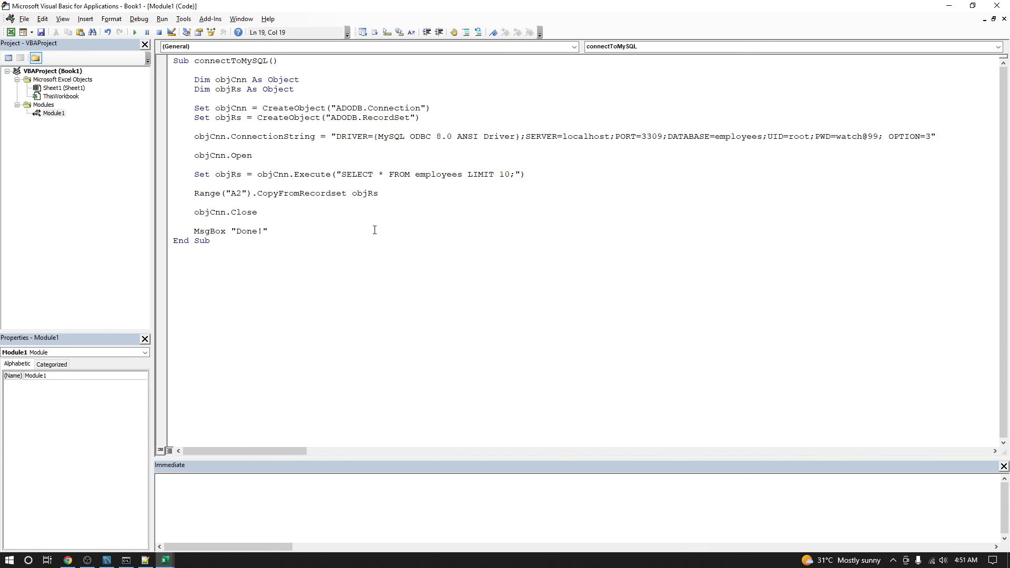
{"action": "left_click", "coordinate": [268, 231]}
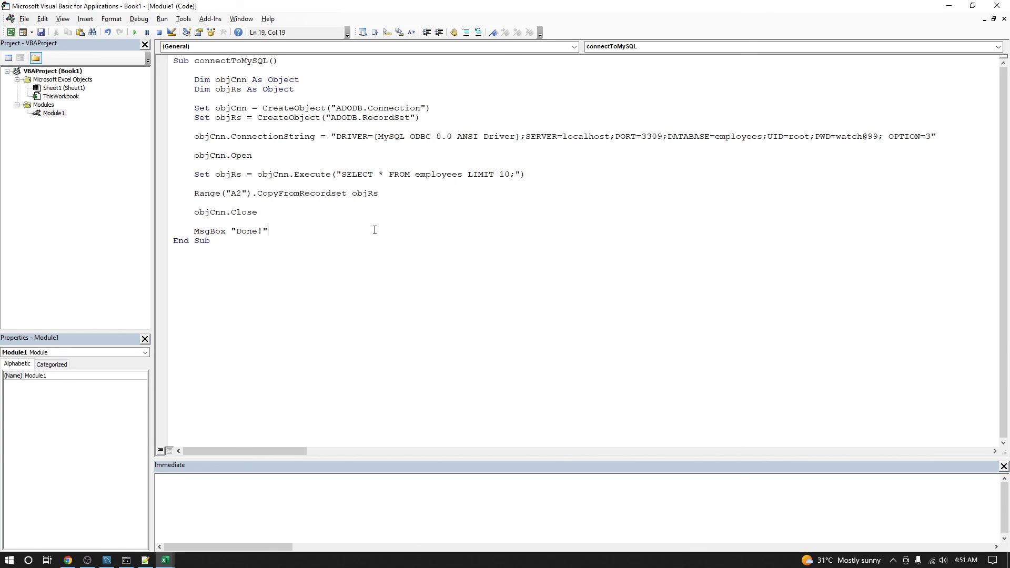